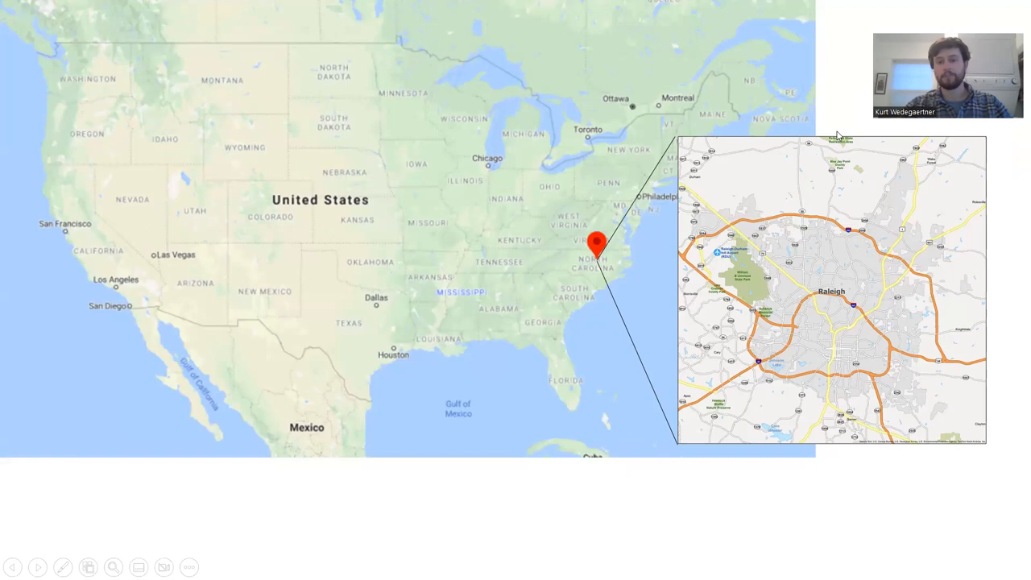
mouse_move(841, 159)
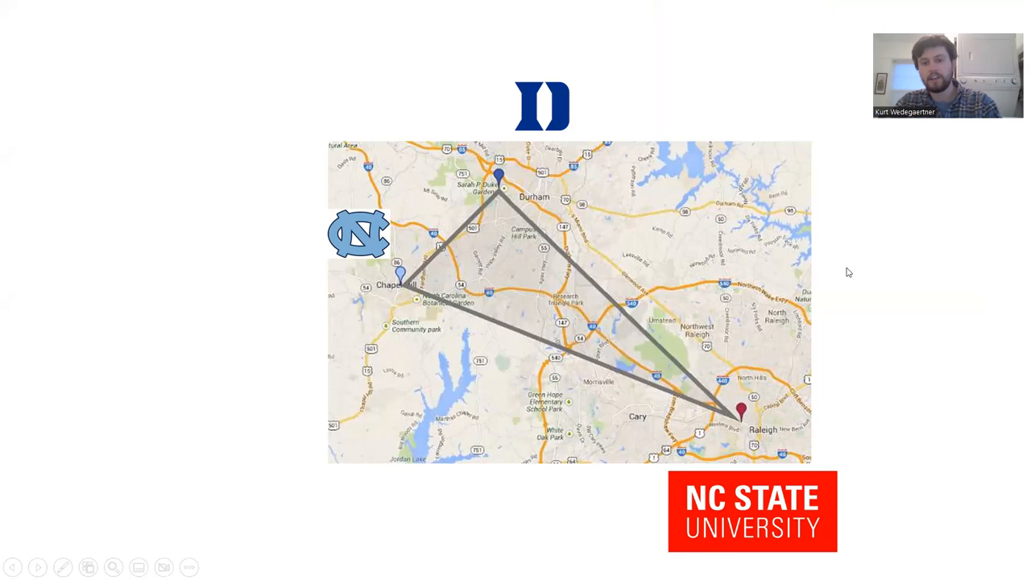
key(right)
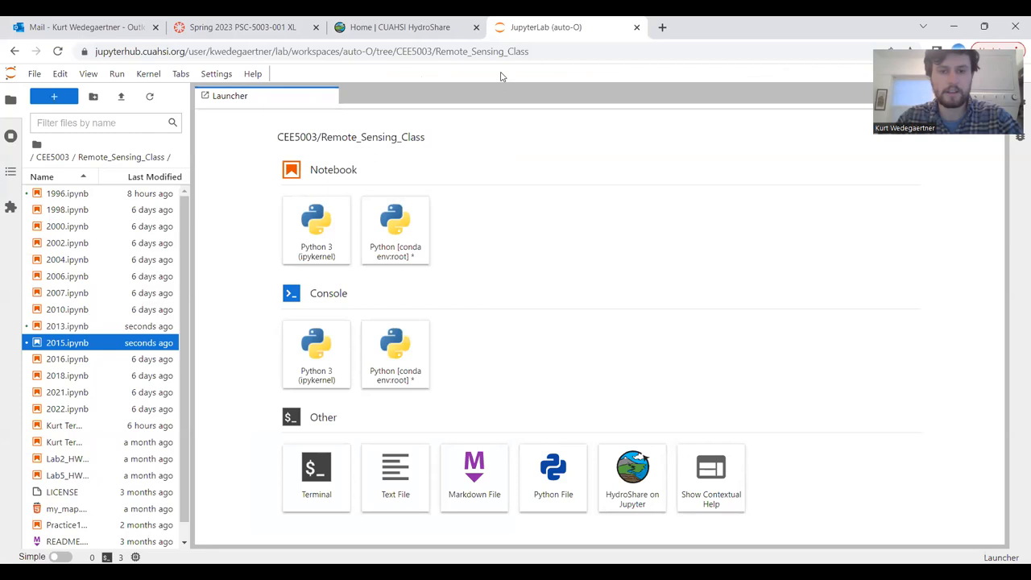
mouse_move(351, 470)
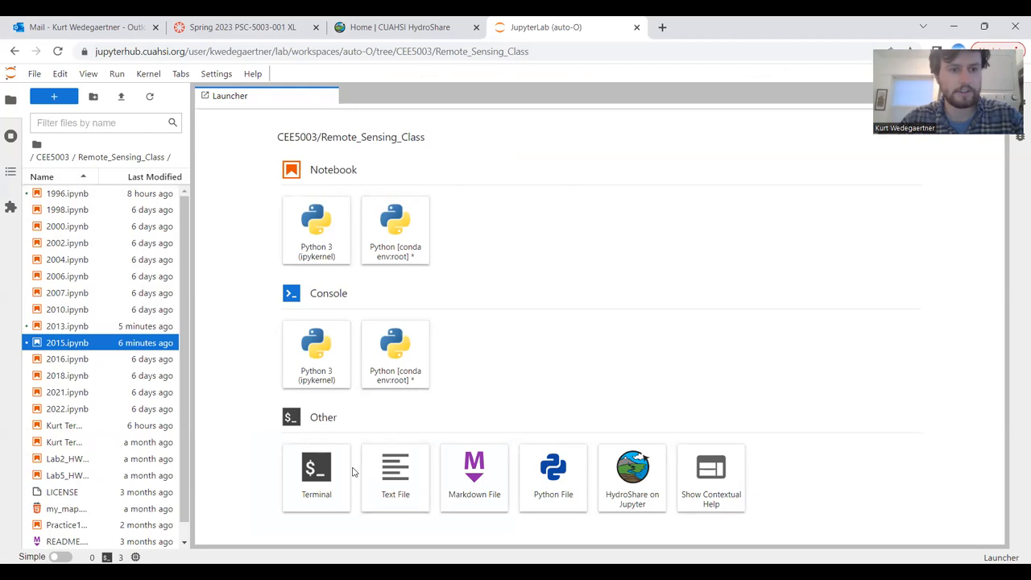
- Launch a terminal from the Launcher to install earthengine-api, geemap and folium
click(316, 475)
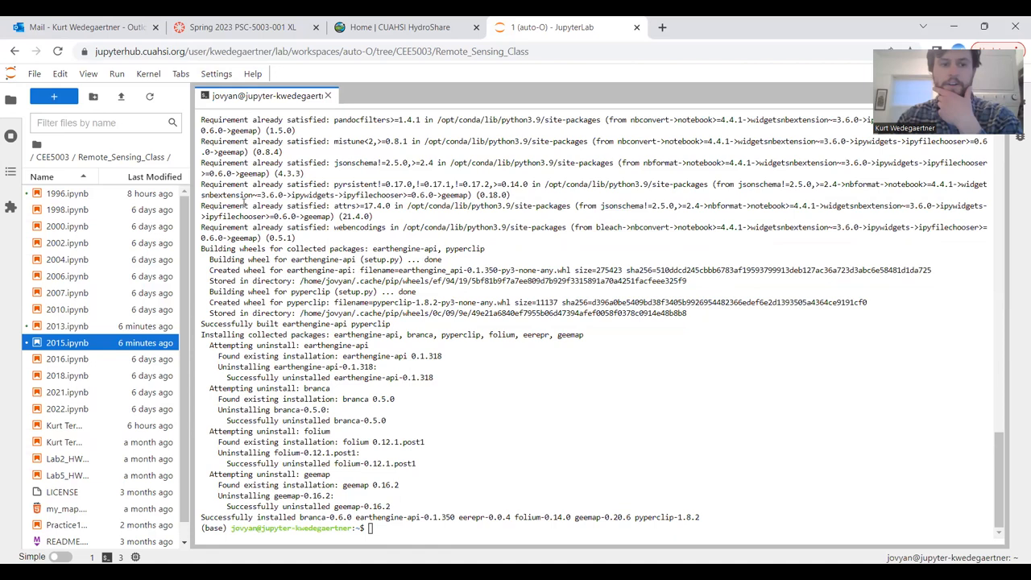
mouse_move(116, 193)
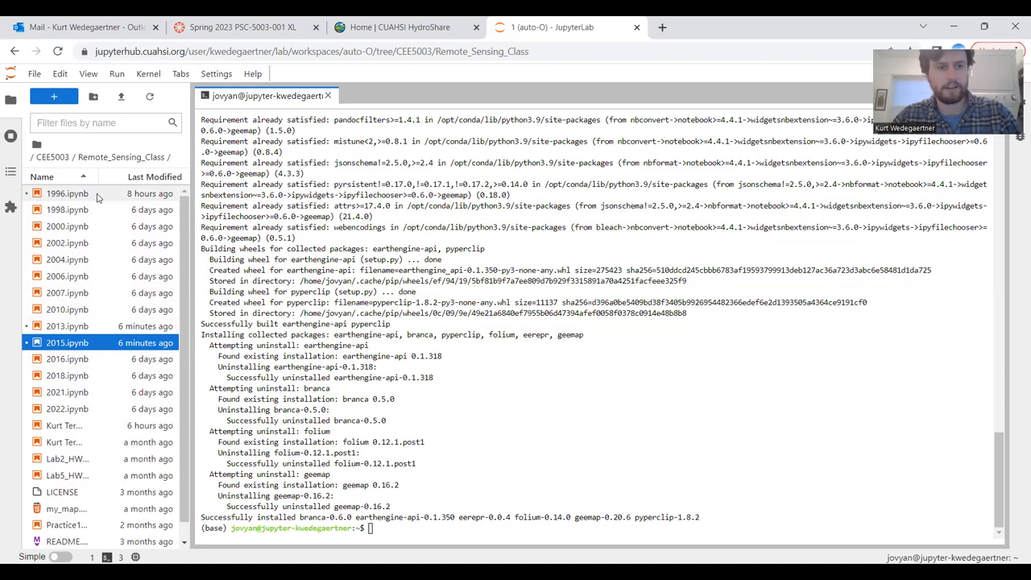
- Open 1996.ipynb and run the ROI polygon cell so its total area prints
double_click(68, 194)
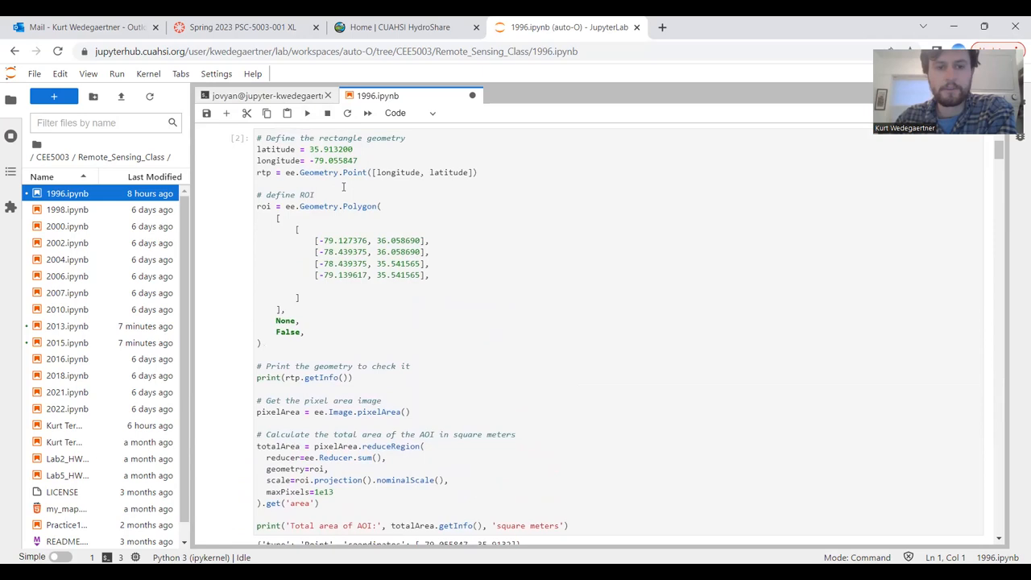
key(Shift+Enter)
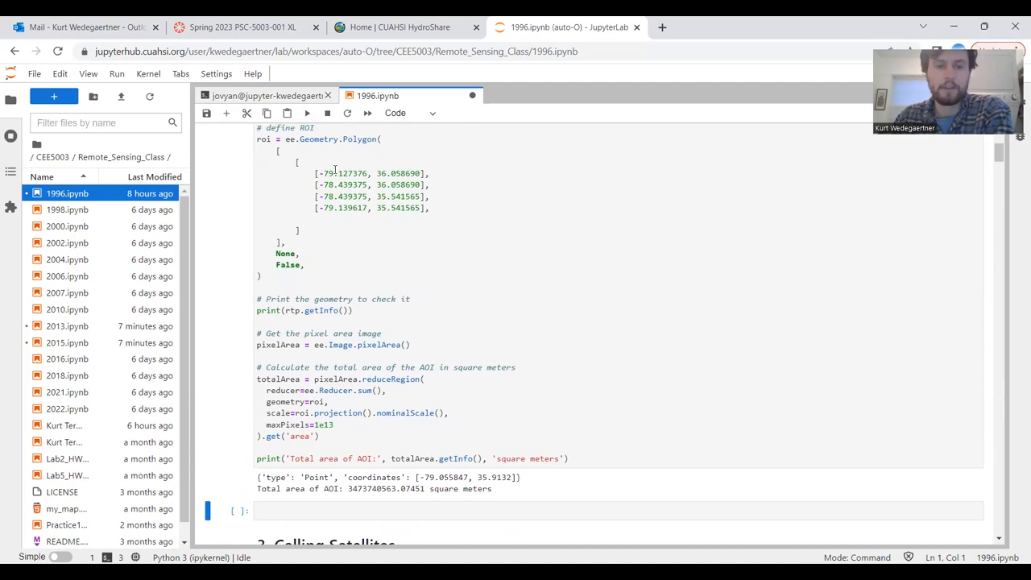
scroll(down, 3)
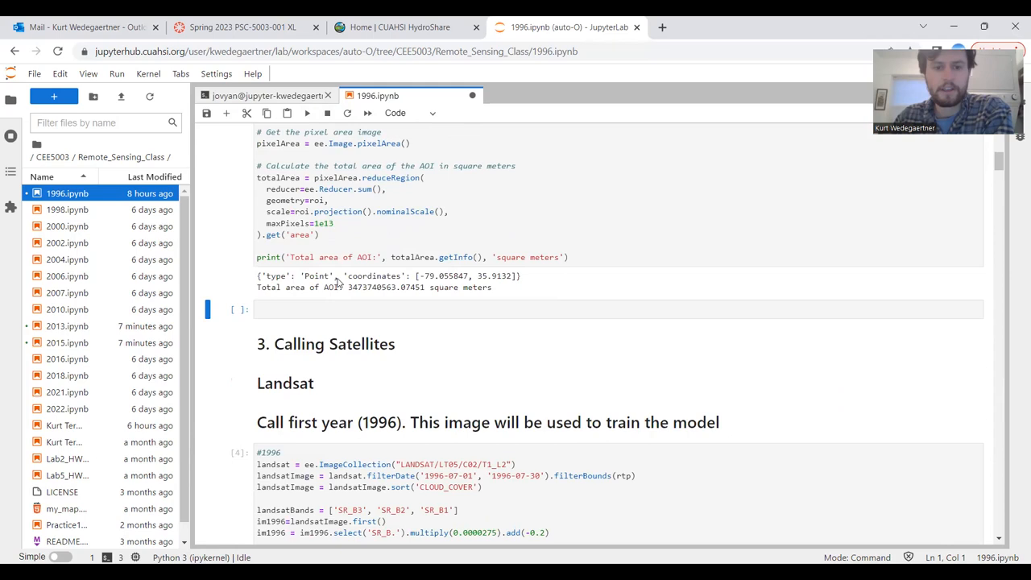
scroll(down, 3)
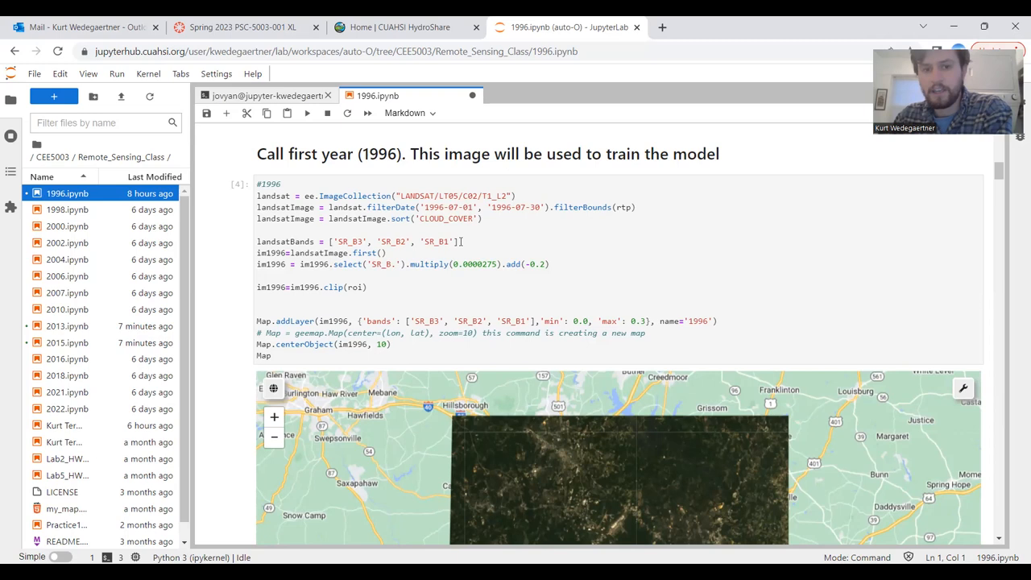
scroll(down, 3)
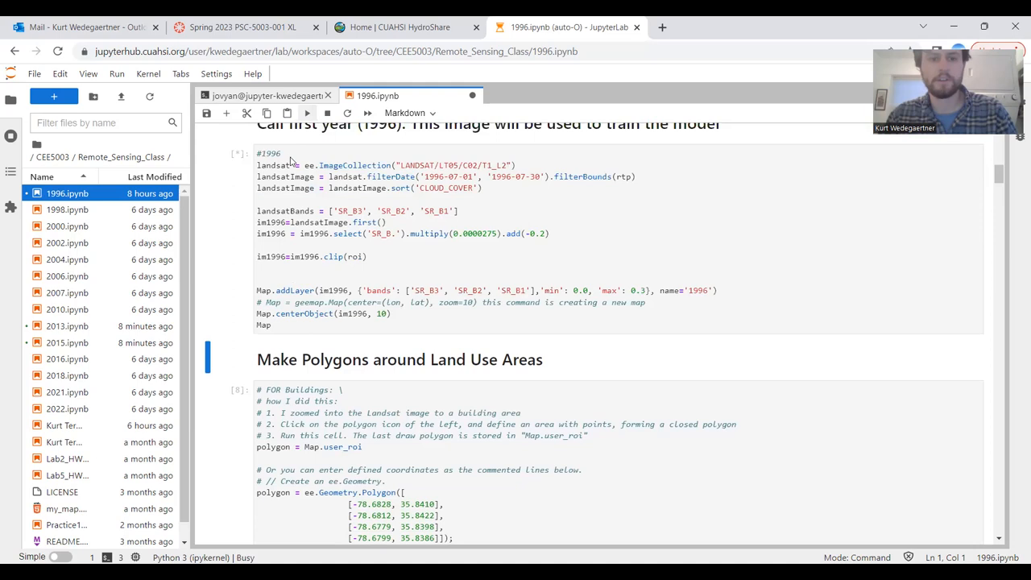
scroll(down, 3)
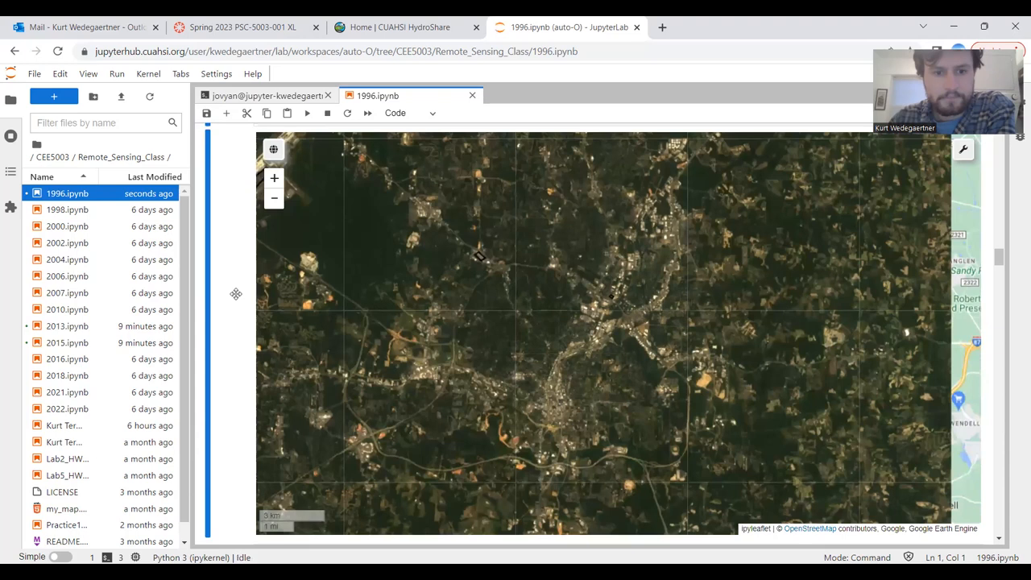
- Scroll past the water and grass polygon cells and zoom the map close into the 1996 Landsat overlay
scroll(down, 3)
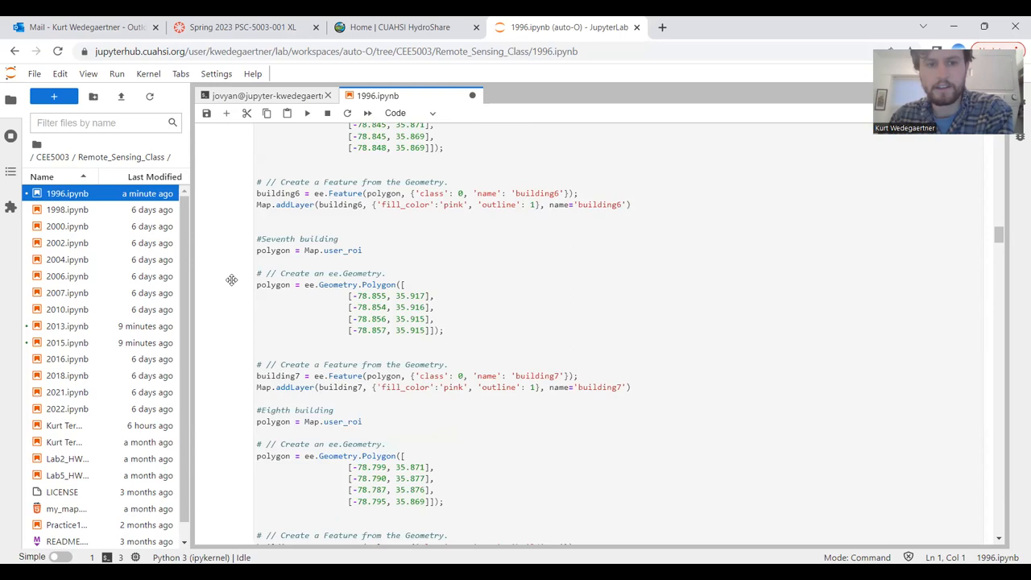
click(307, 113)
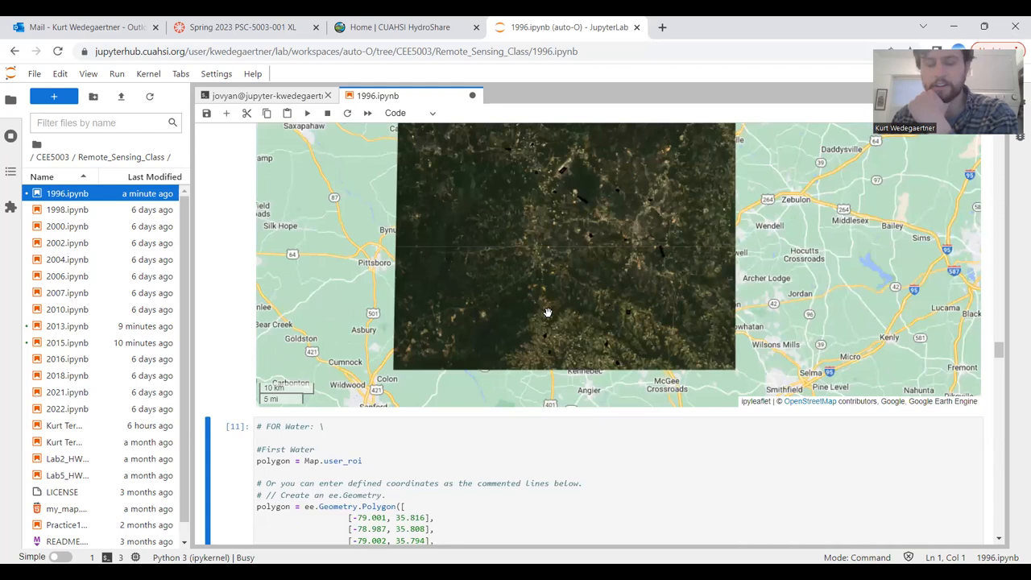
scroll(down, 3)
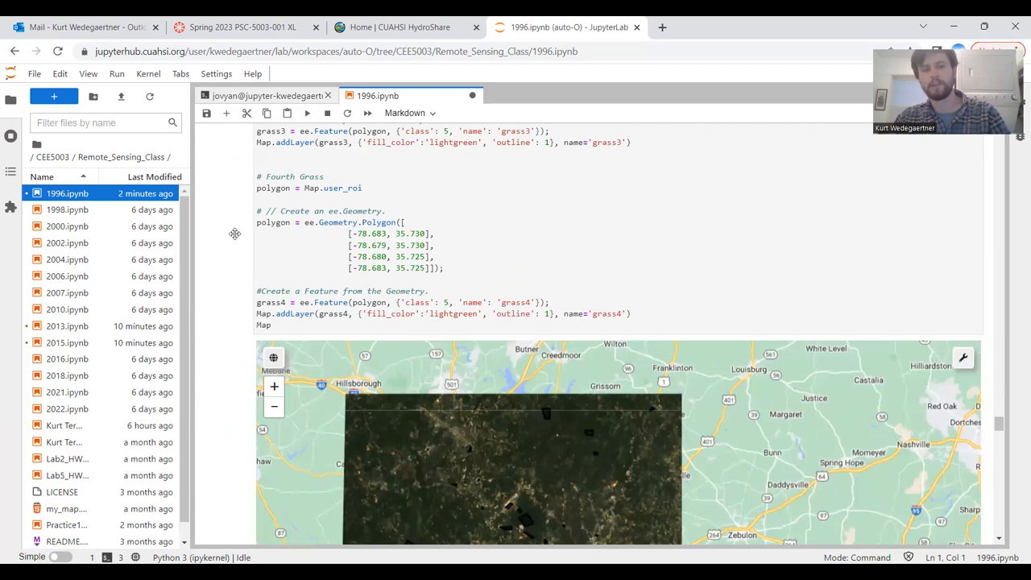
scroll(down, 3)
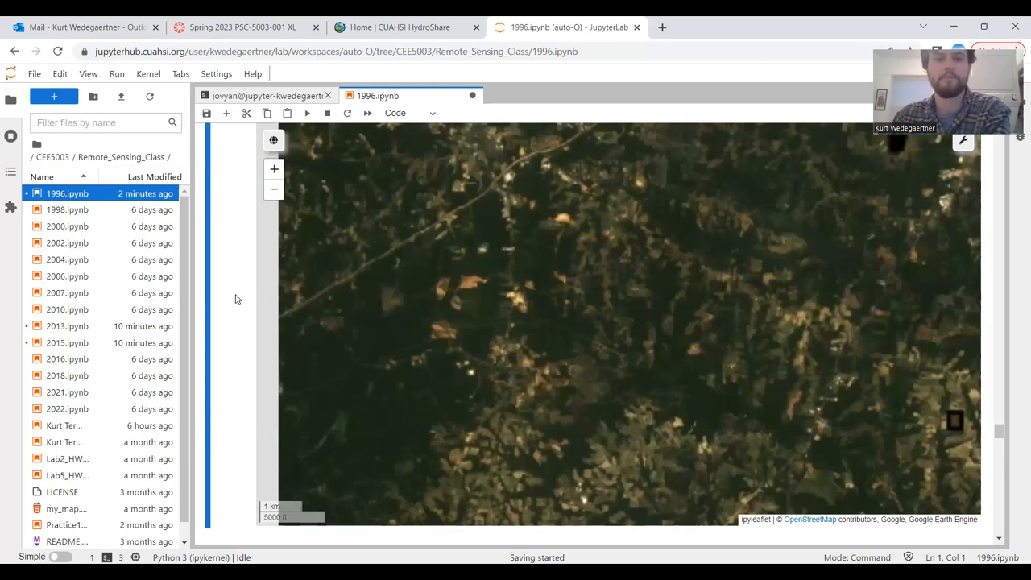
- Scroll down past the training-feature cells to the Random Tree Classification heading and code
scroll(down, 3)
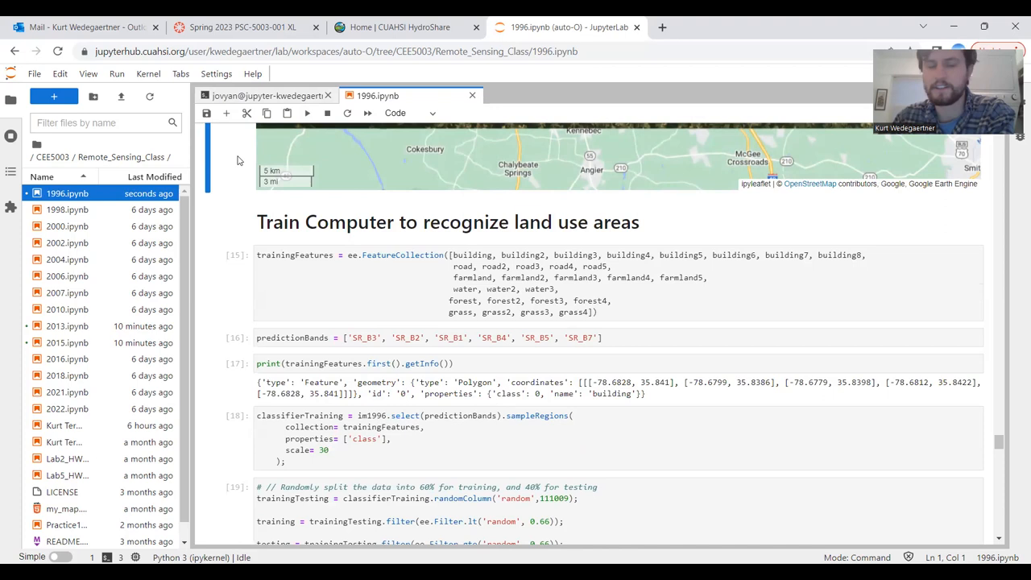
scroll(down, 3)
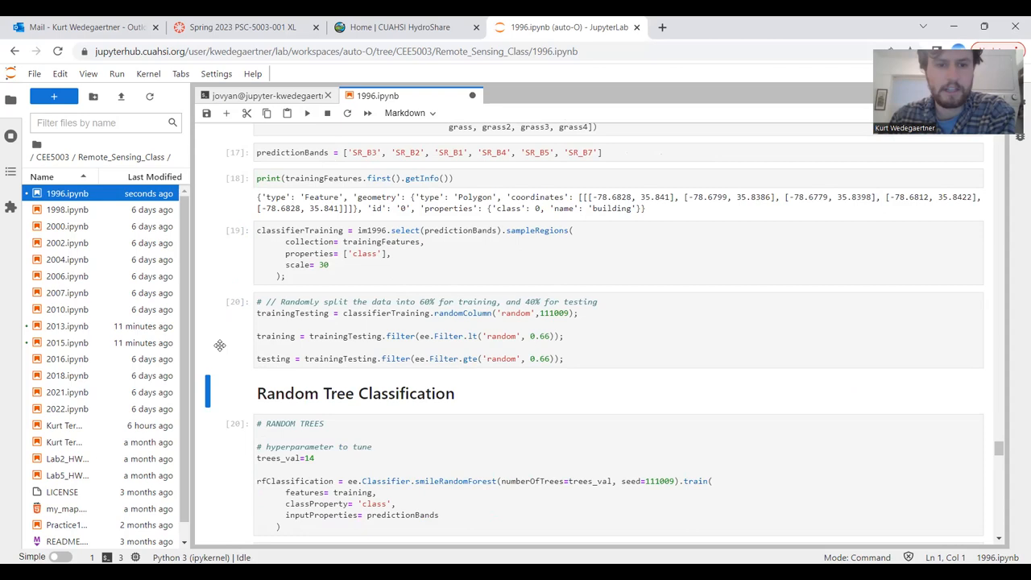
scroll(down, 3)
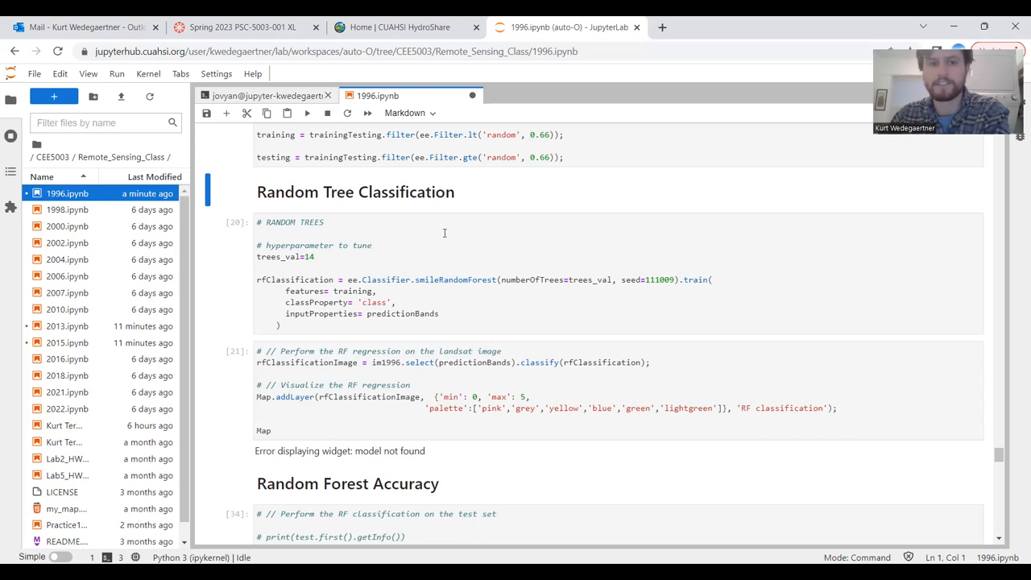
mouse_move(451, 237)
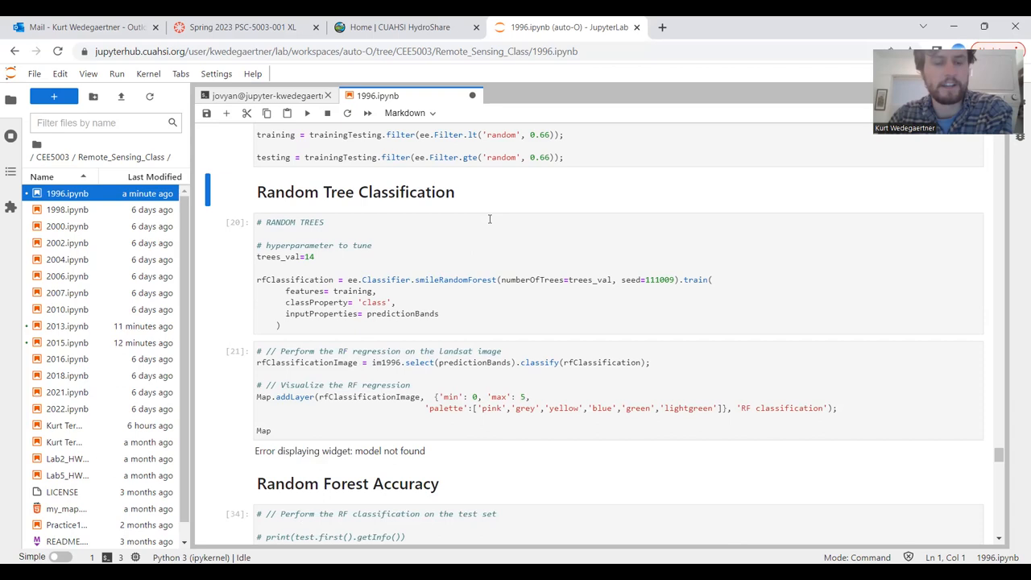
- Run the random forest training and mapping cells so the colour-coded 1996 land-use map renders
click(304, 113)
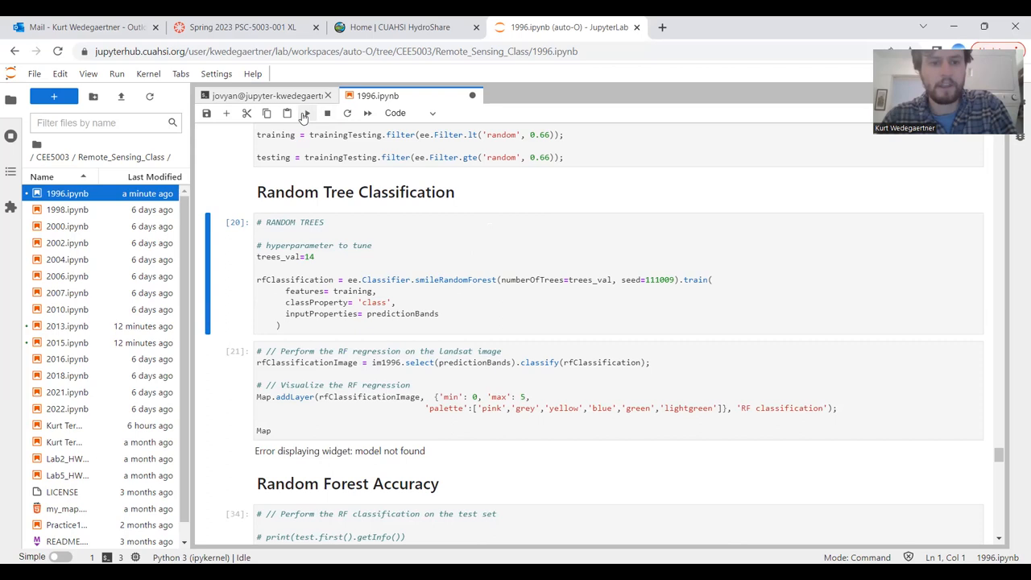
scroll(down, 3)
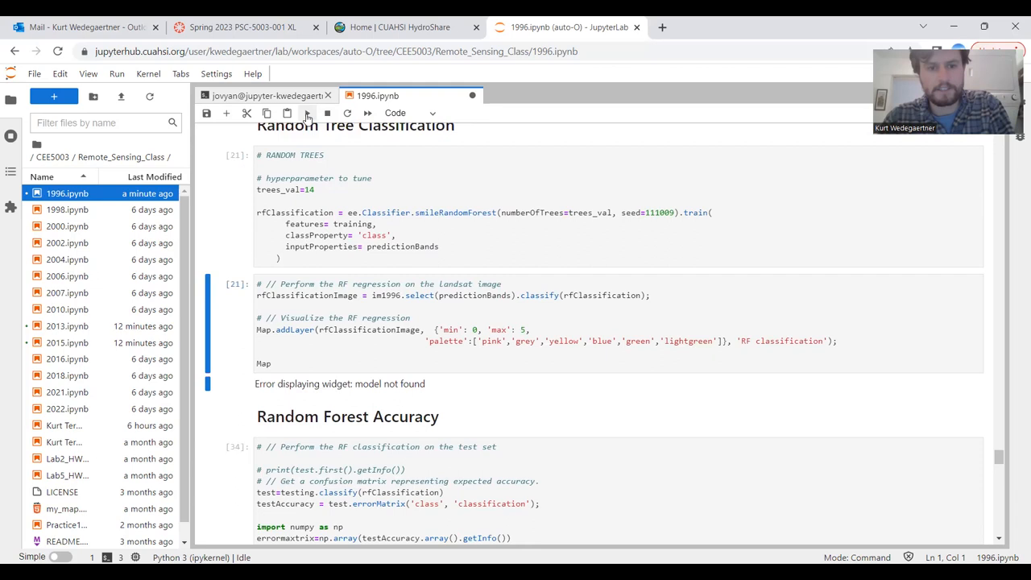
scroll(down, 3)
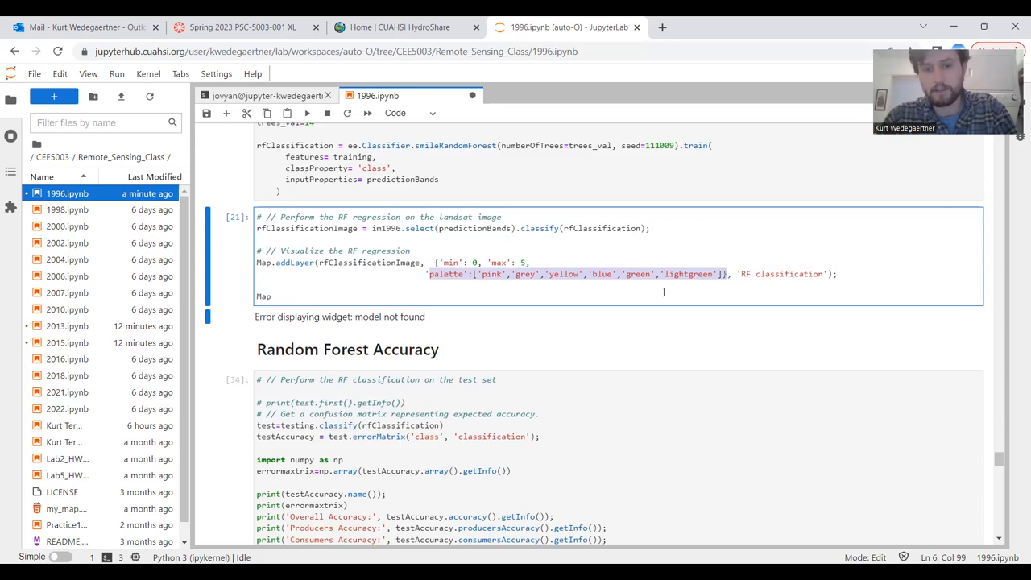
click(308, 112)
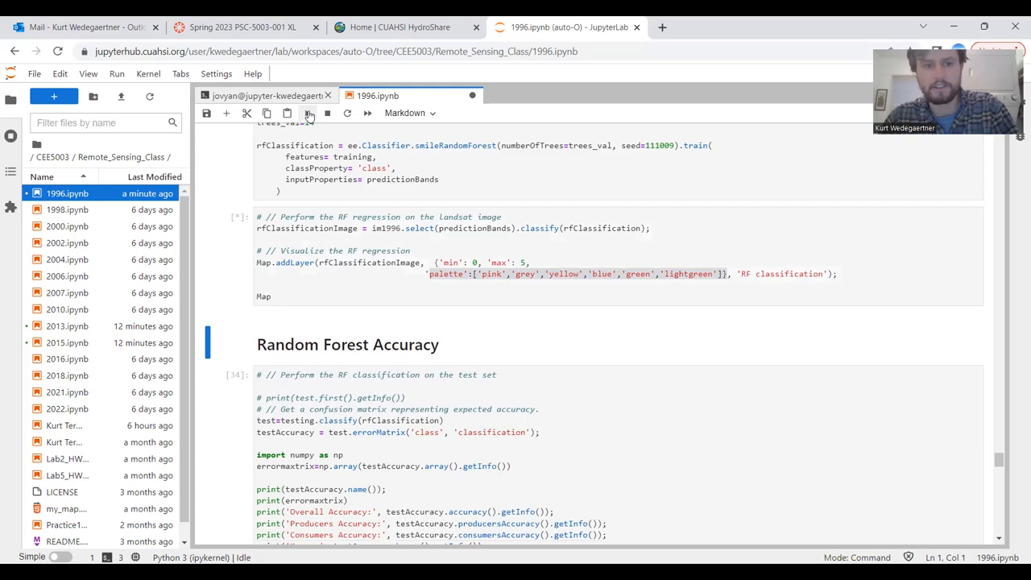
click(307, 113)
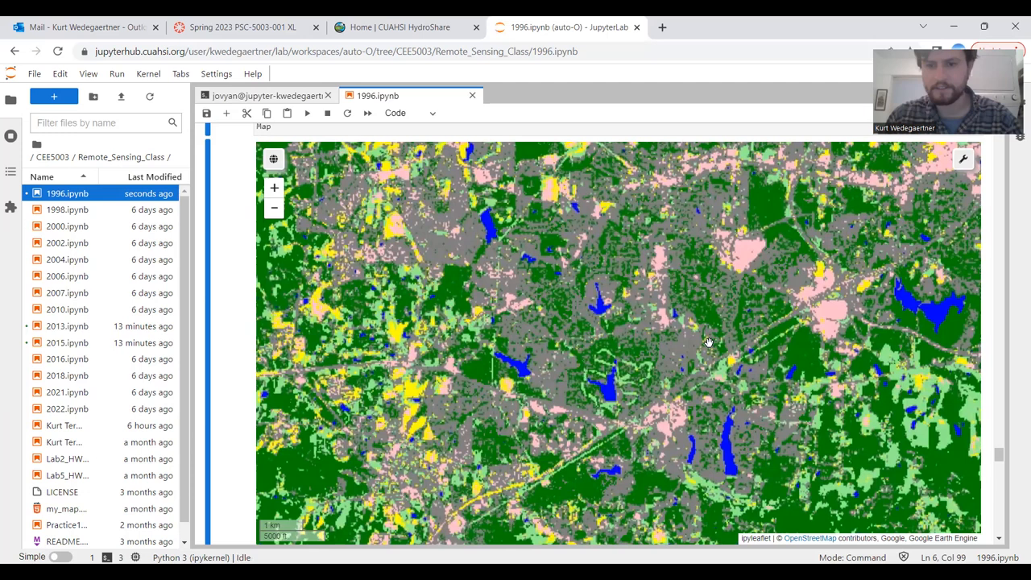
- Run the accuracy cell to print the confusion matrix and kappa, then edit trees_val to 14
scroll(down, 3)
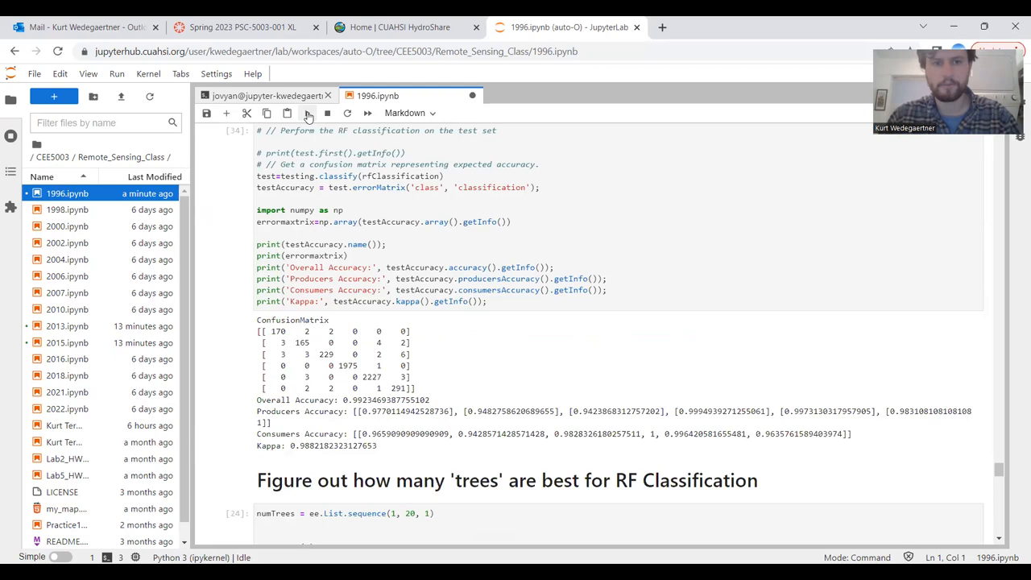
click(306, 113)
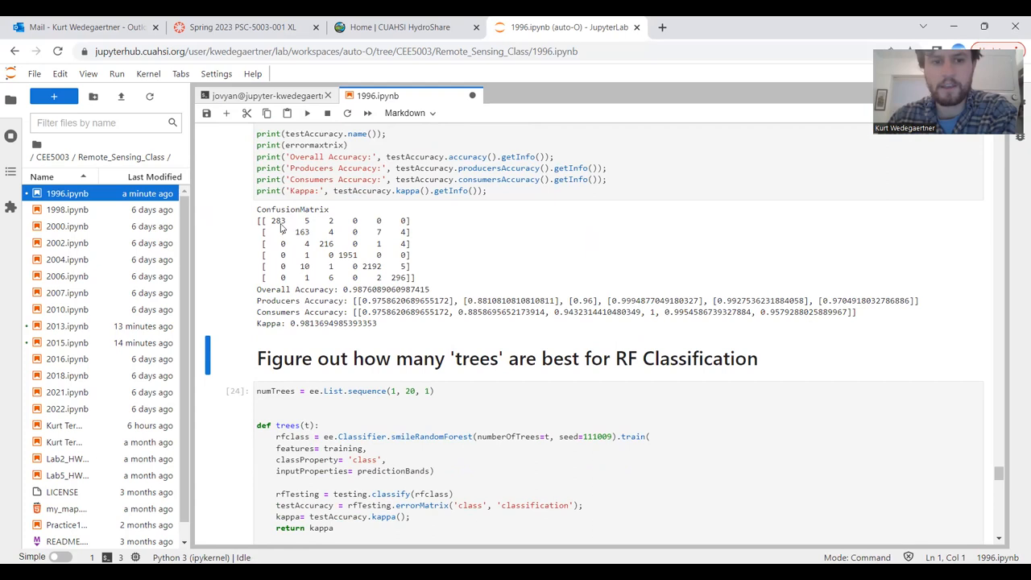
mouse_move(409, 284)
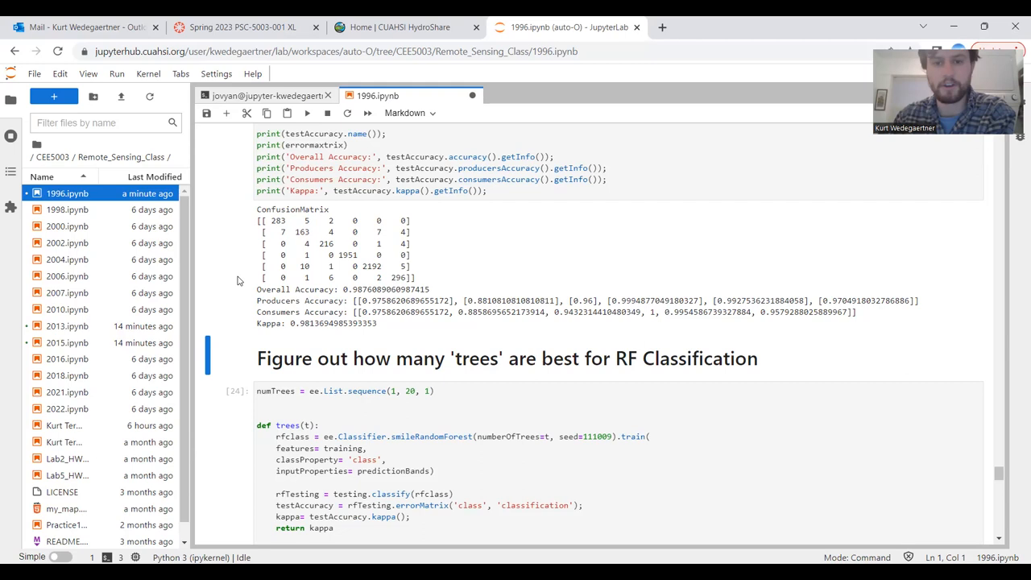
mouse_move(237, 257)
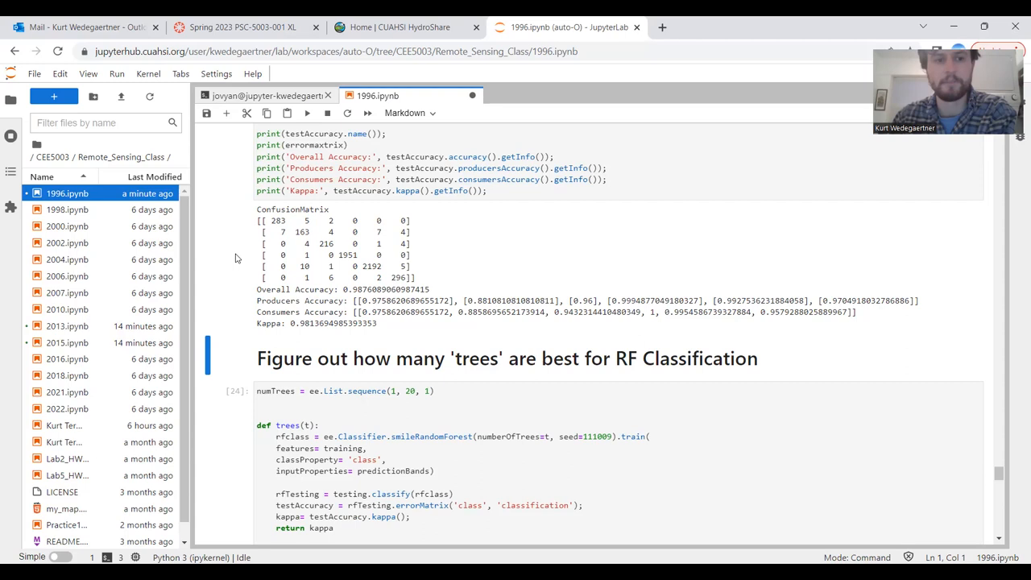
scroll(down, 3)
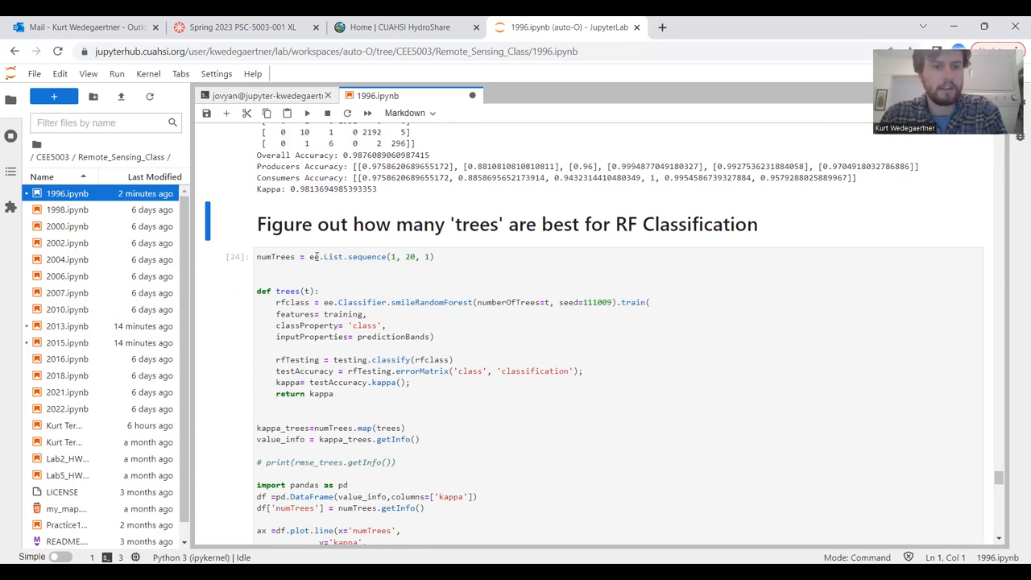
scroll(down, 3)
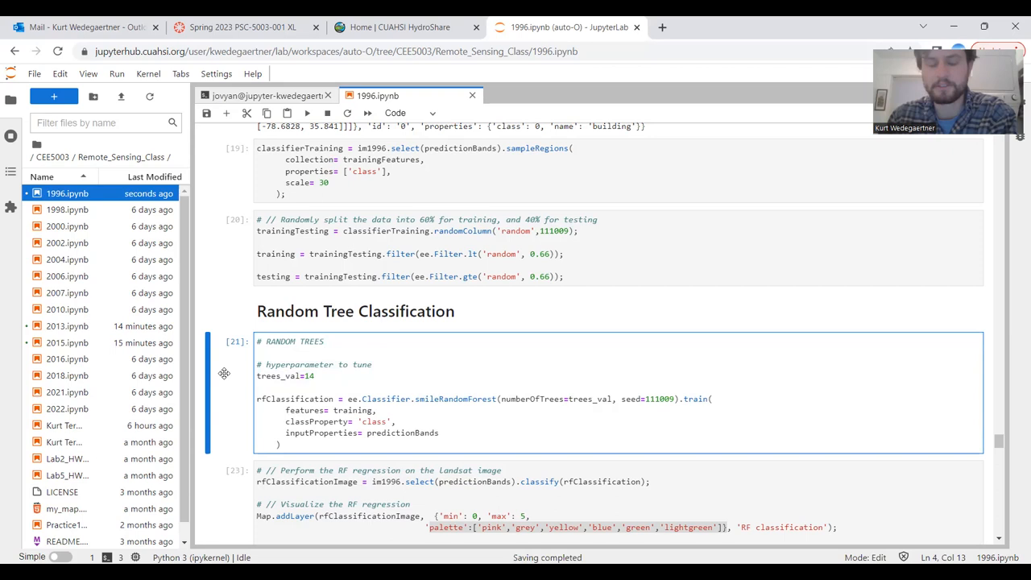
- Scroll through the redrawn classified map with legend down to the Zonal Statistics cell
scroll(down, 3)
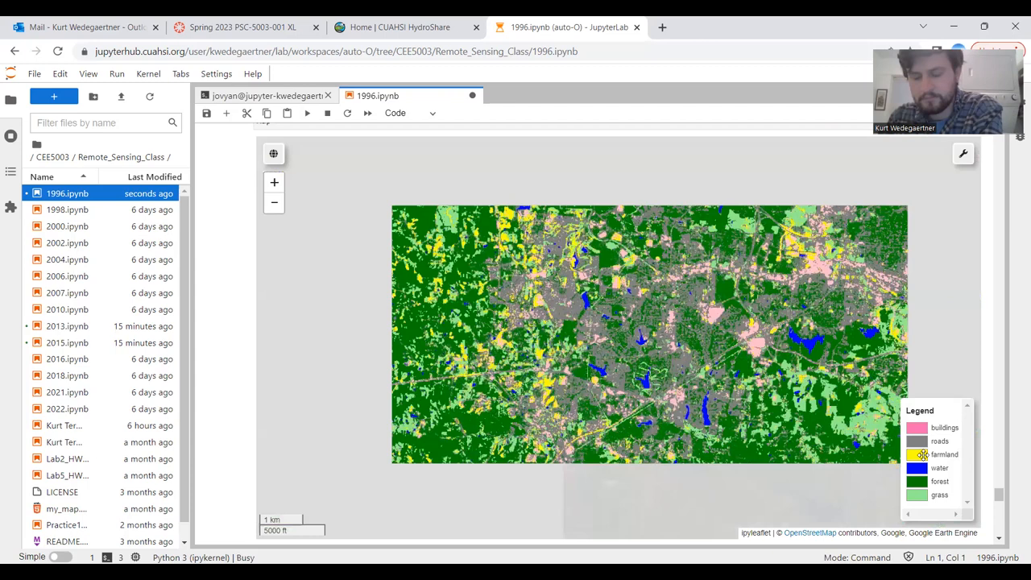
scroll(down, 3)
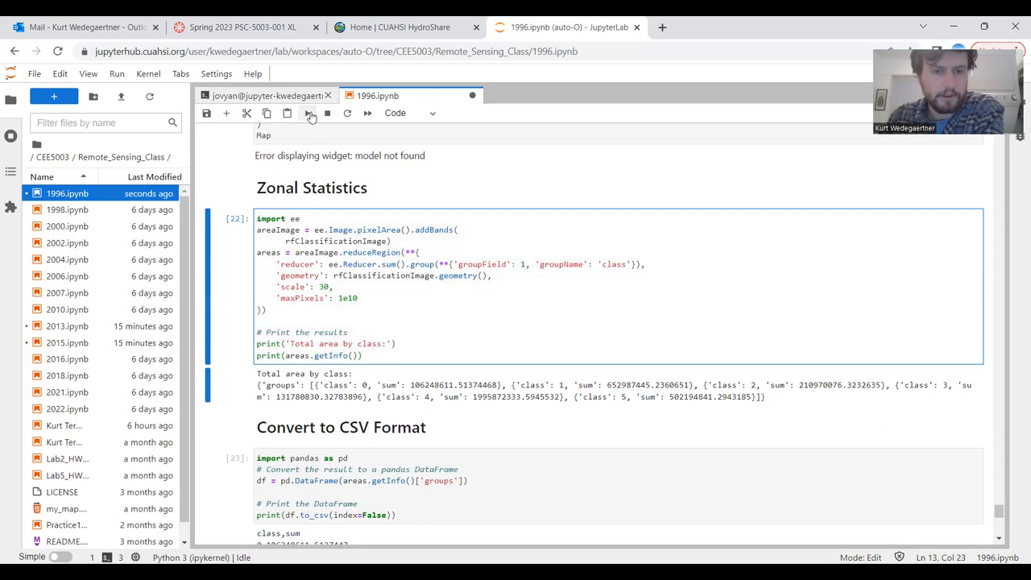
- Run the Zonal Statistics cell printing total area by class before moving to 2013.ipynb
click(306, 112)
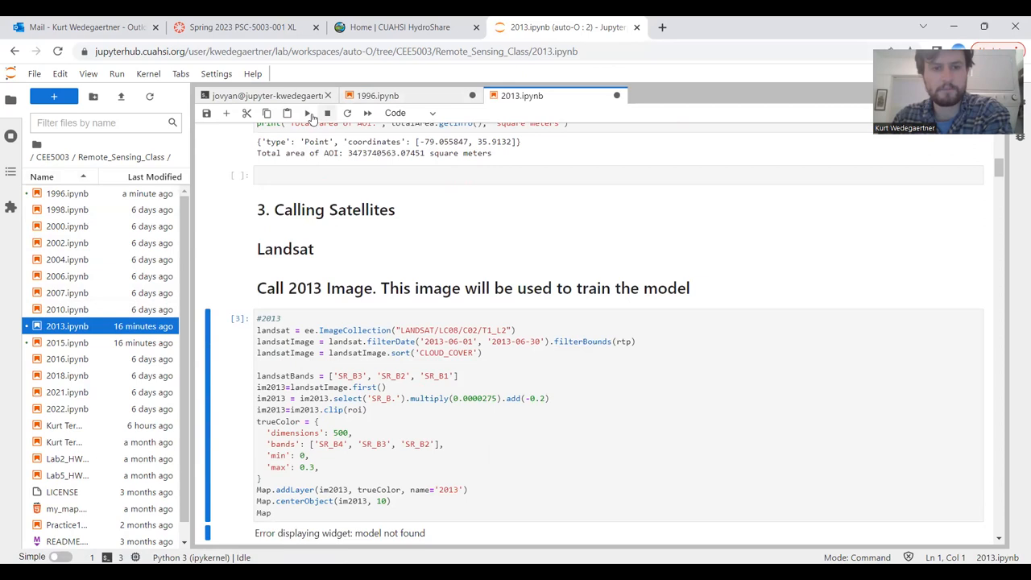
click(306, 113)
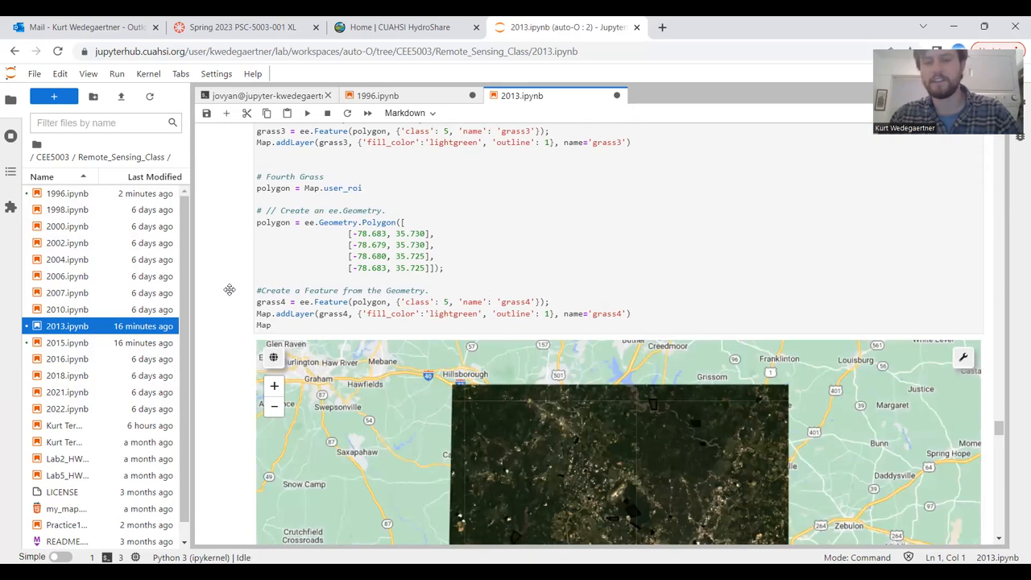
scroll(down, 3)
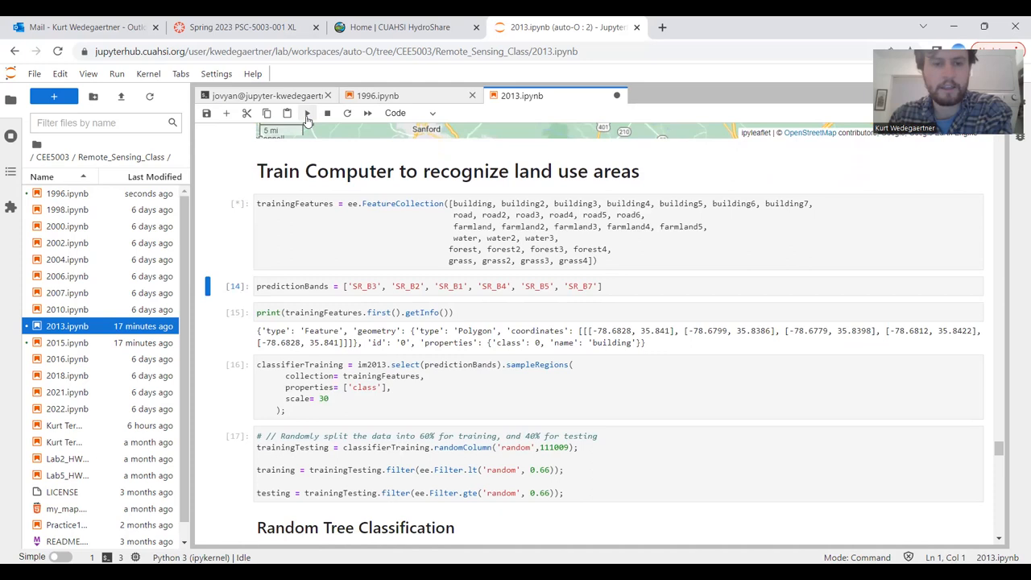
scroll(down, 3)
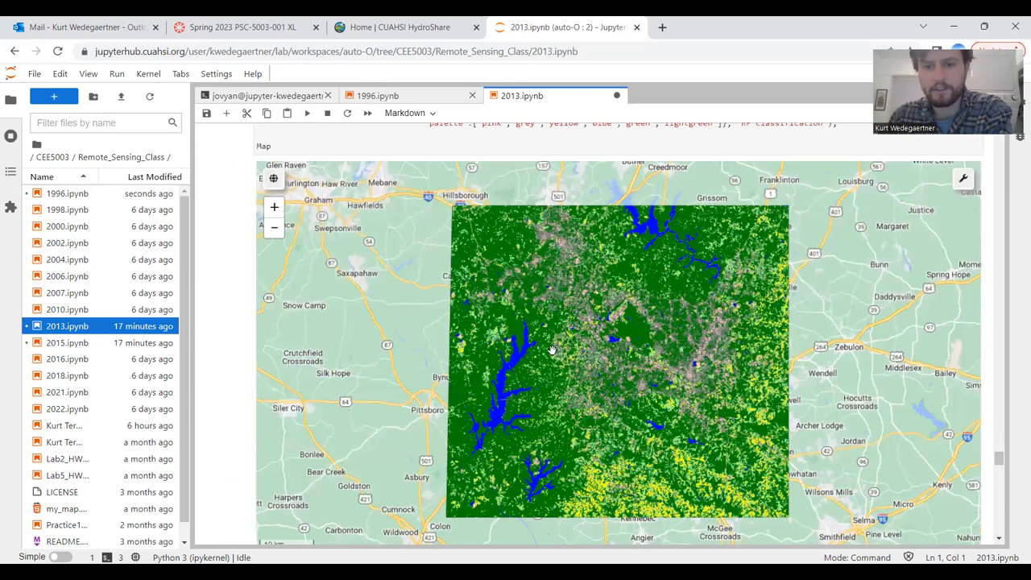
scroll(down, 3)
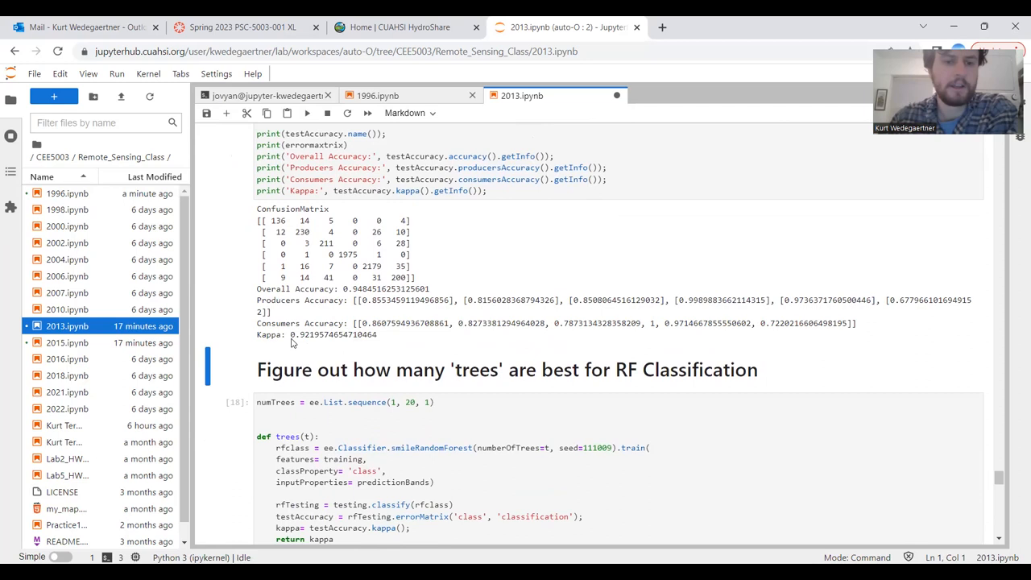
scroll(down, 3)
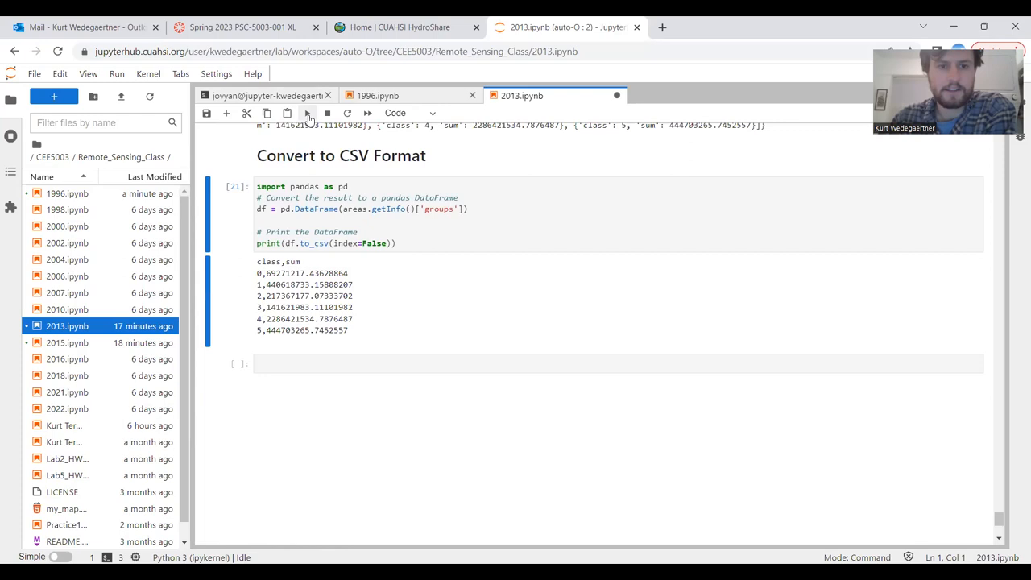
click(306, 113)
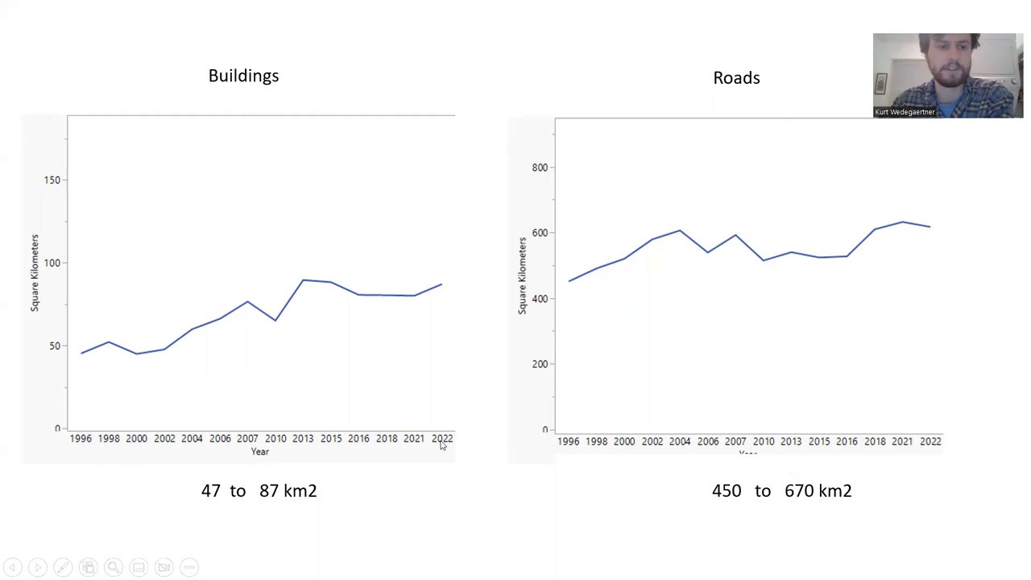
mouse_move(69, 367)
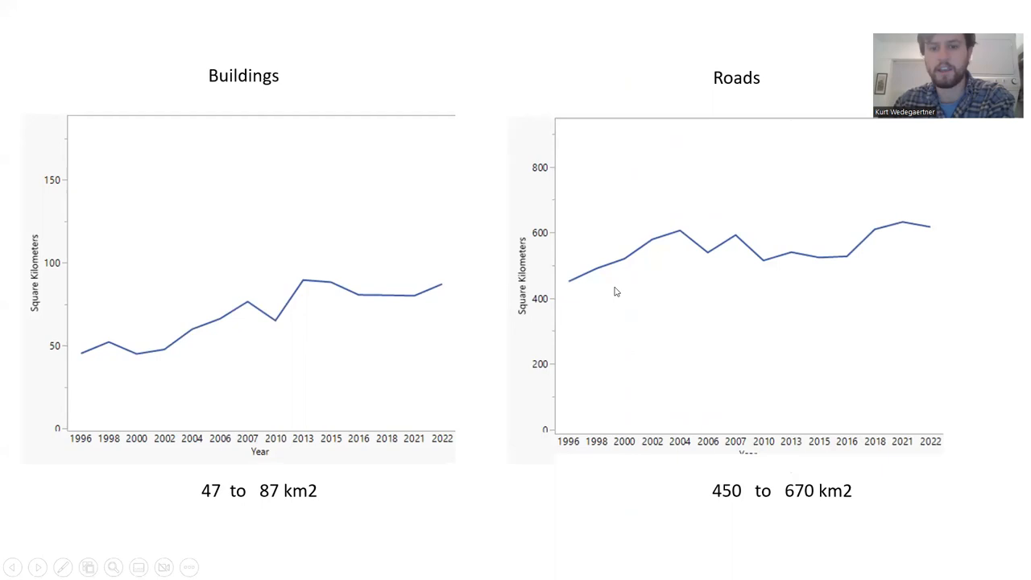
mouse_move(270, 508)
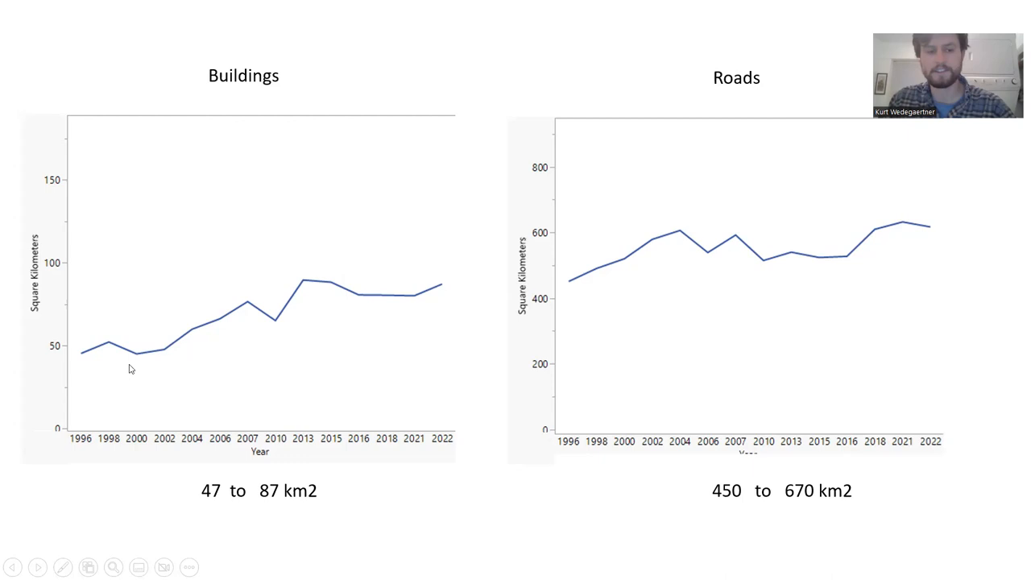
mouse_move(283, 297)
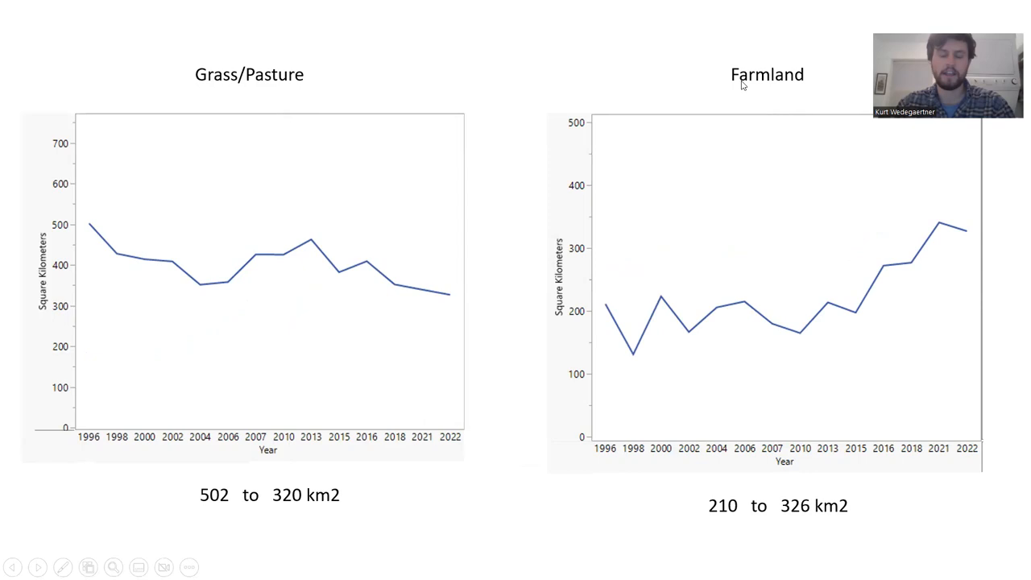
mouse_move(323, 339)
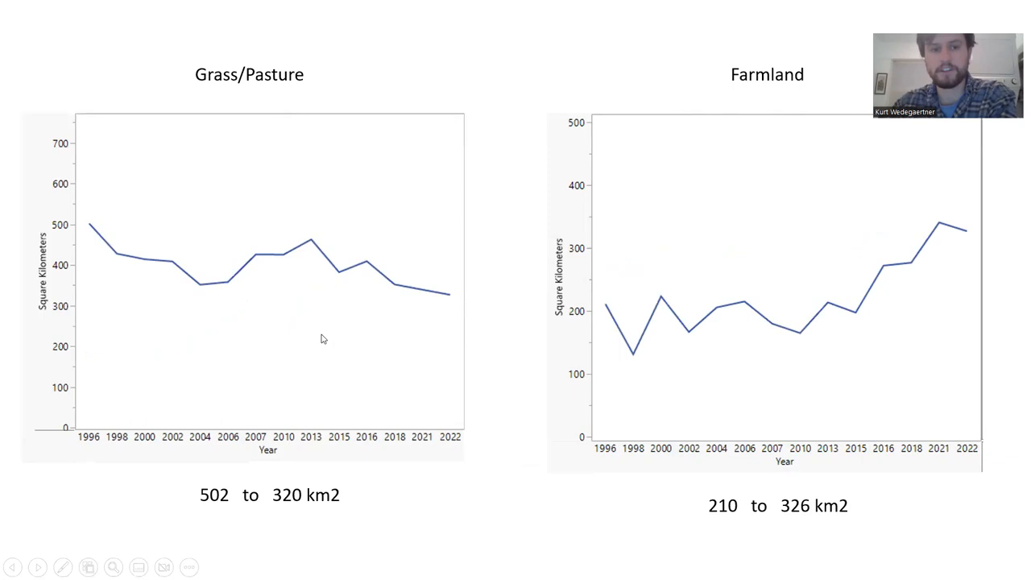
mouse_move(950, 219)
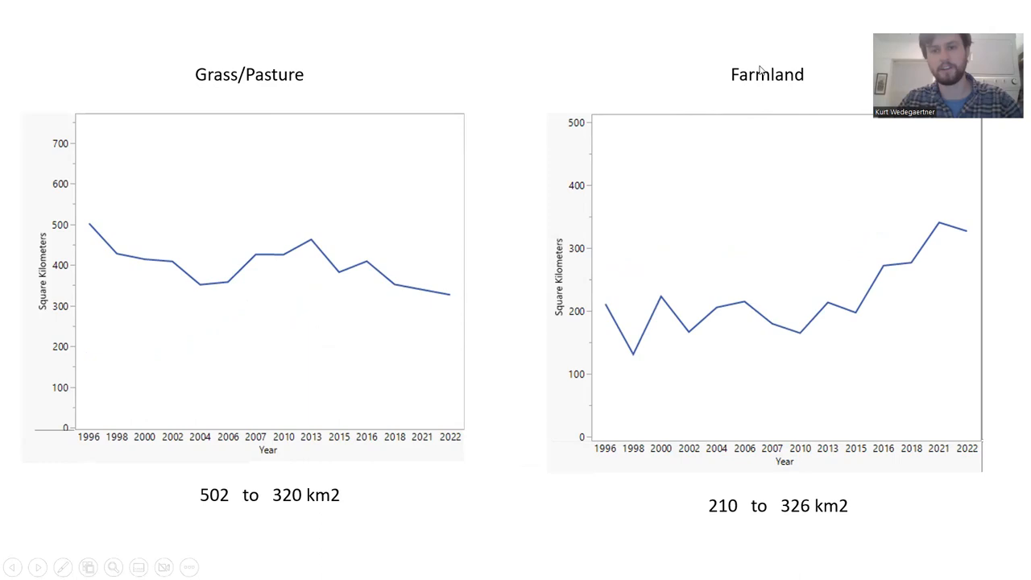
mouse_move(964, 245)
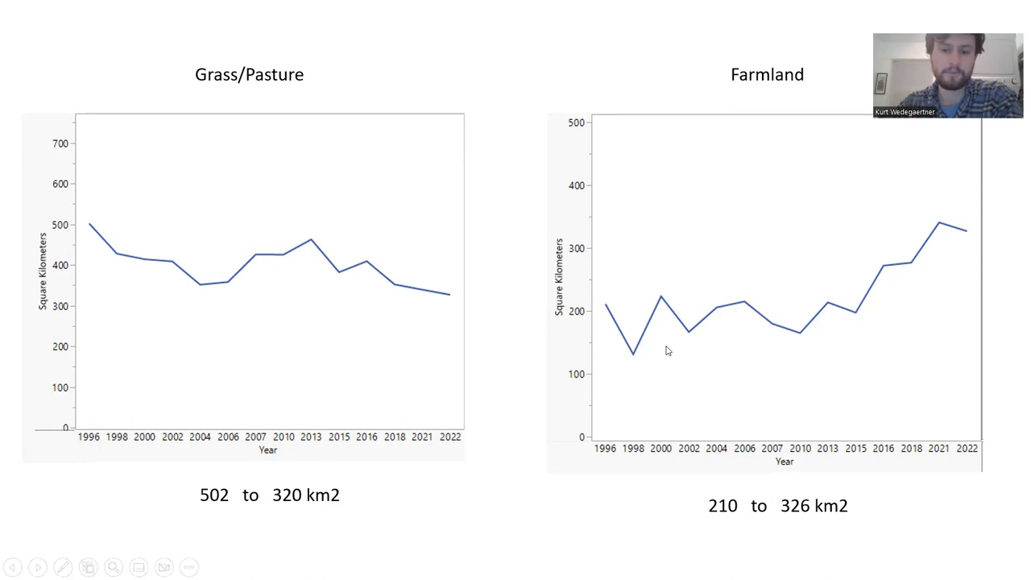
mouse_move(948, 258)
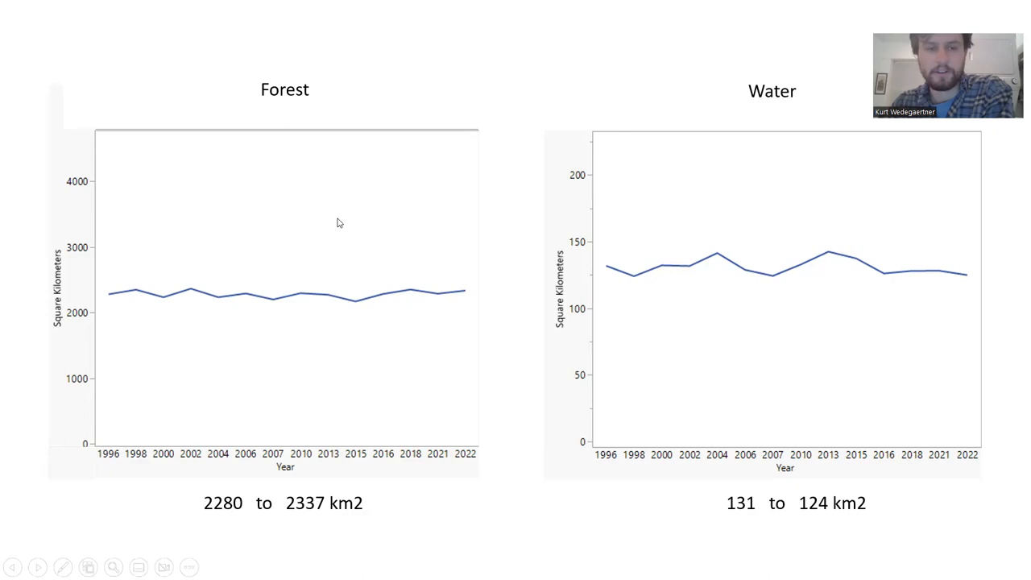
mouse_move(588, 303)
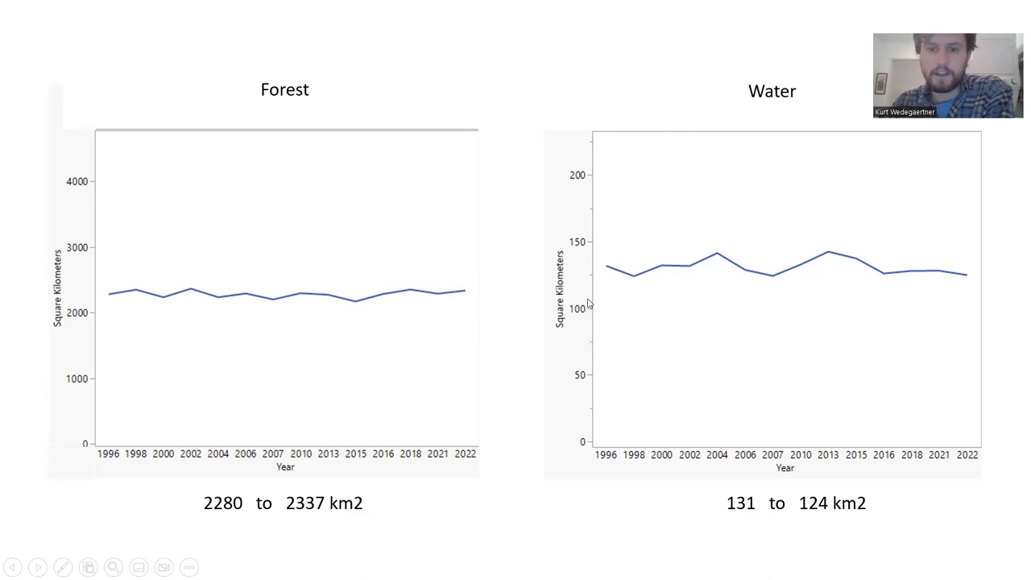
mouse_move(860, 265)
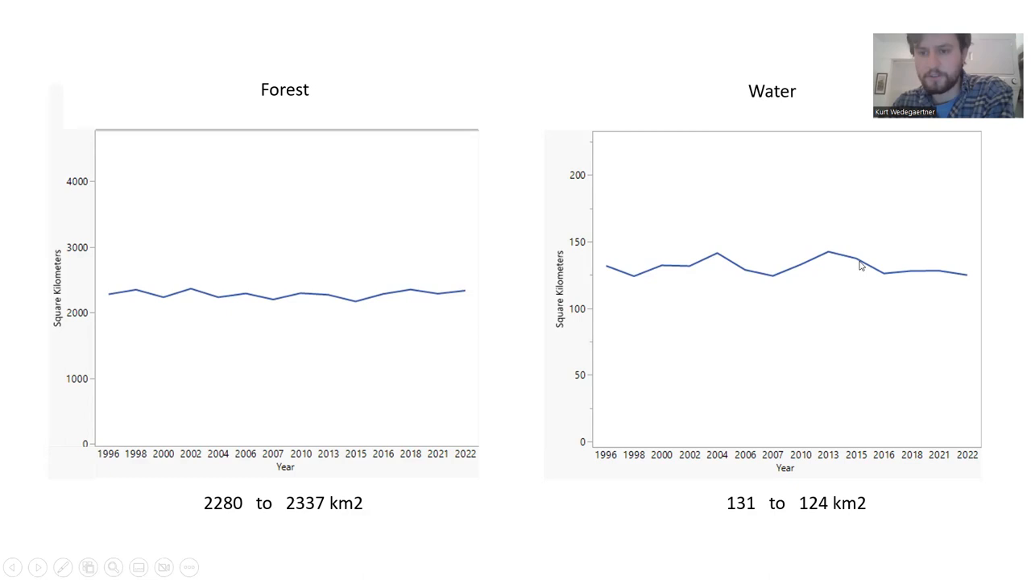
mouse_move(835, 251)
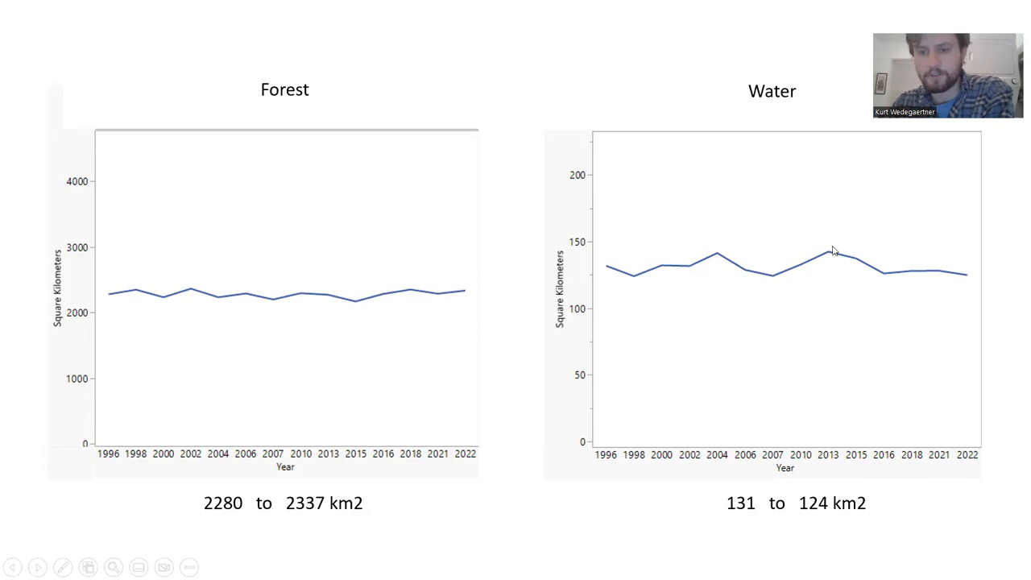
mouse_move(685, 179)
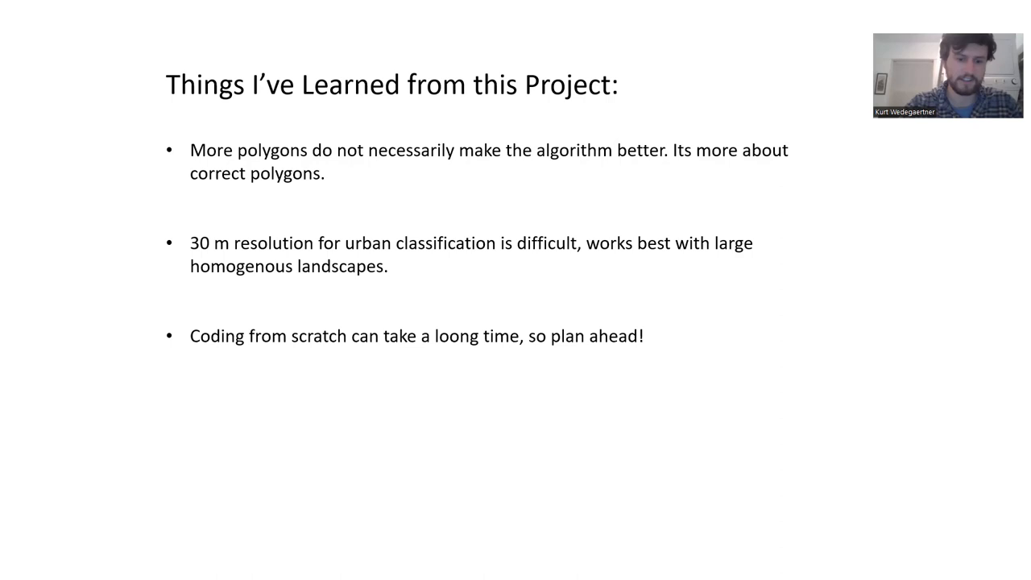
- Advance off the slideshow and return to the notebook's 'Fun Stuff' timelapse section
key(Right)
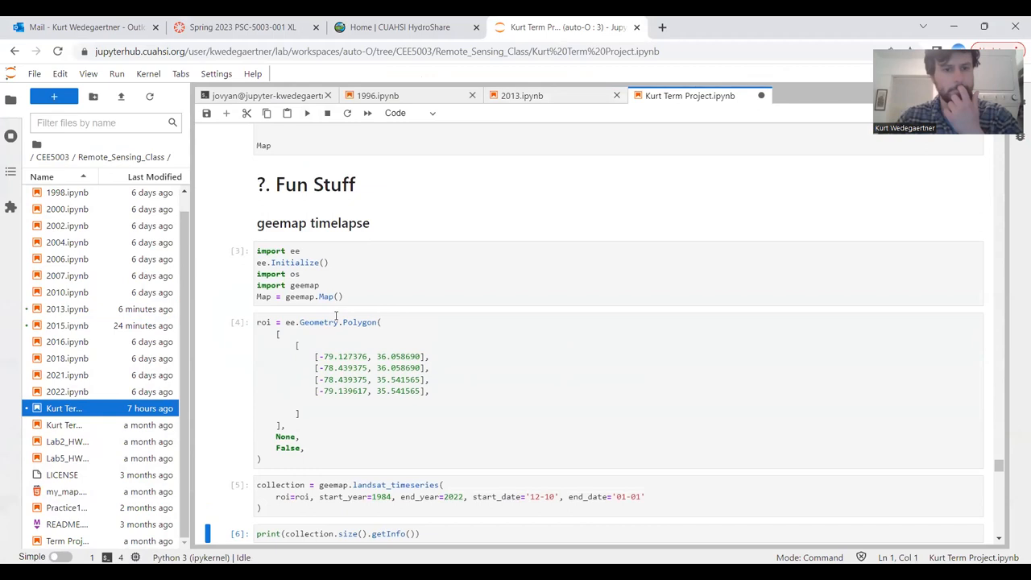
- Scroll down to the add_landsat_ts_gif cell showing the GIF downloaded and saved
scroll(down, 3)
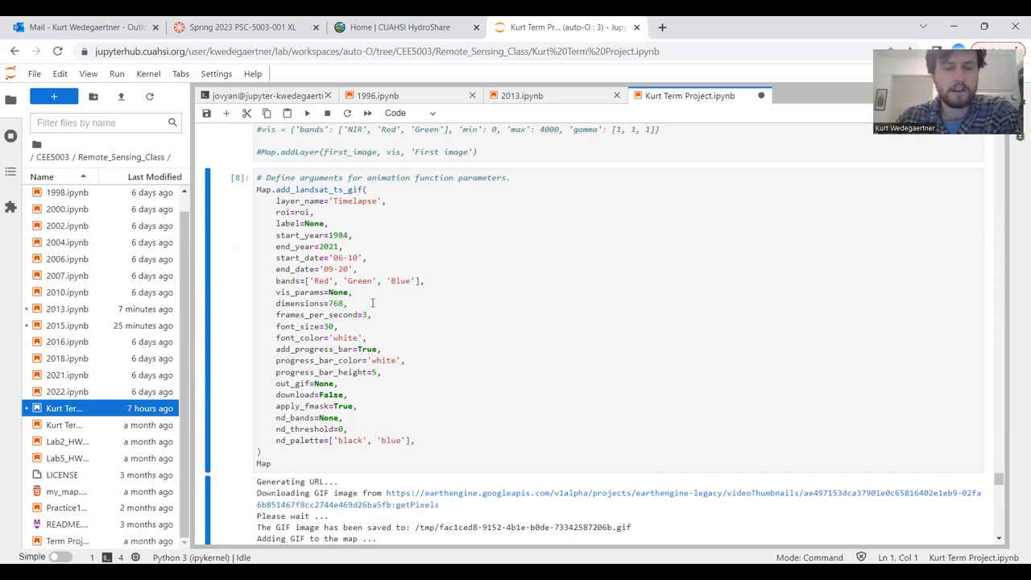
mouse_move(364, 361)
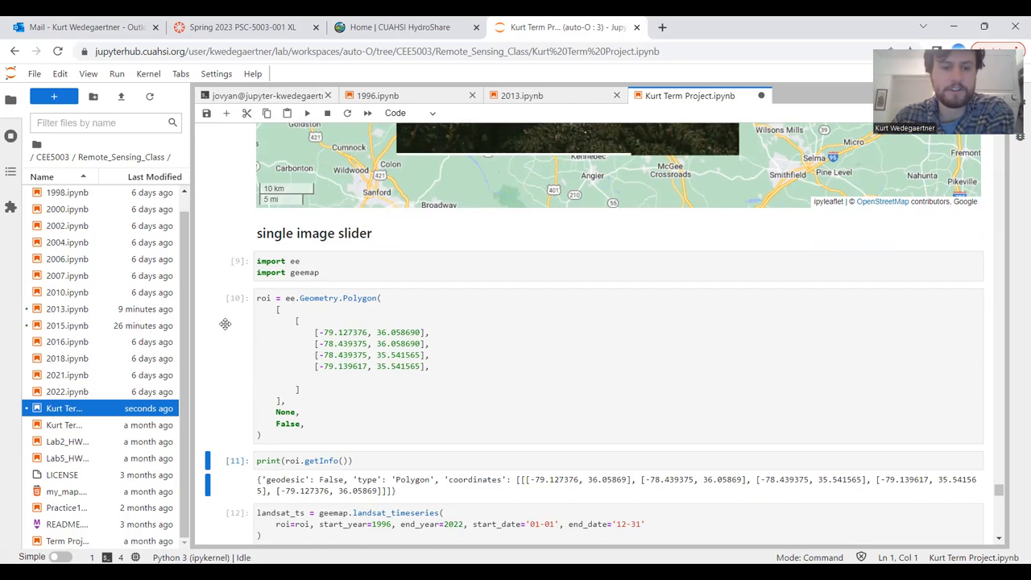
- Render the split map with Landsat 1996 left and Landsat 2022 right, then pan across the scene
scroll(down, 3)
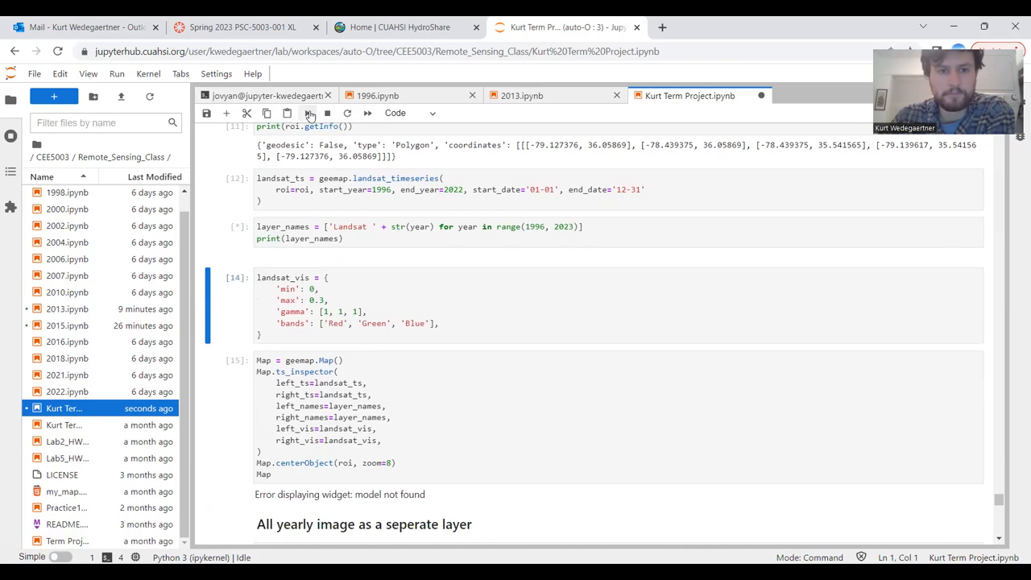
click(306, 112)
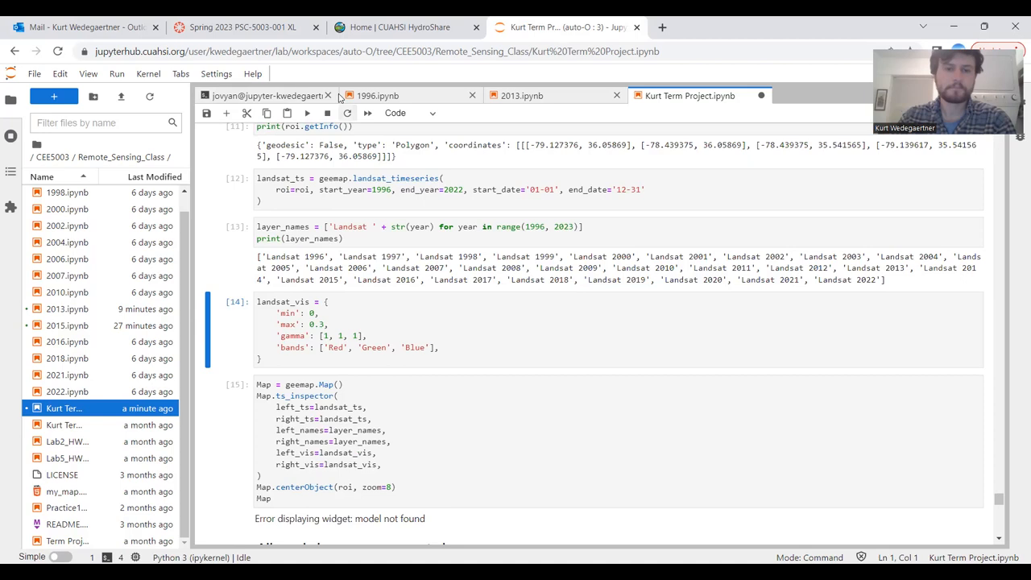
scroll(down, 3)
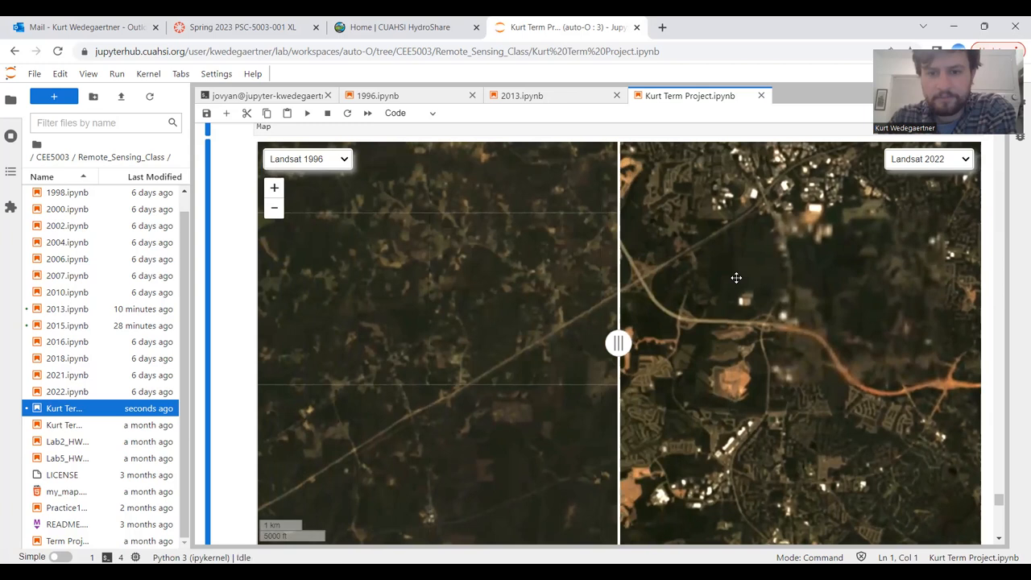
drag(735, 277, 680, 206)
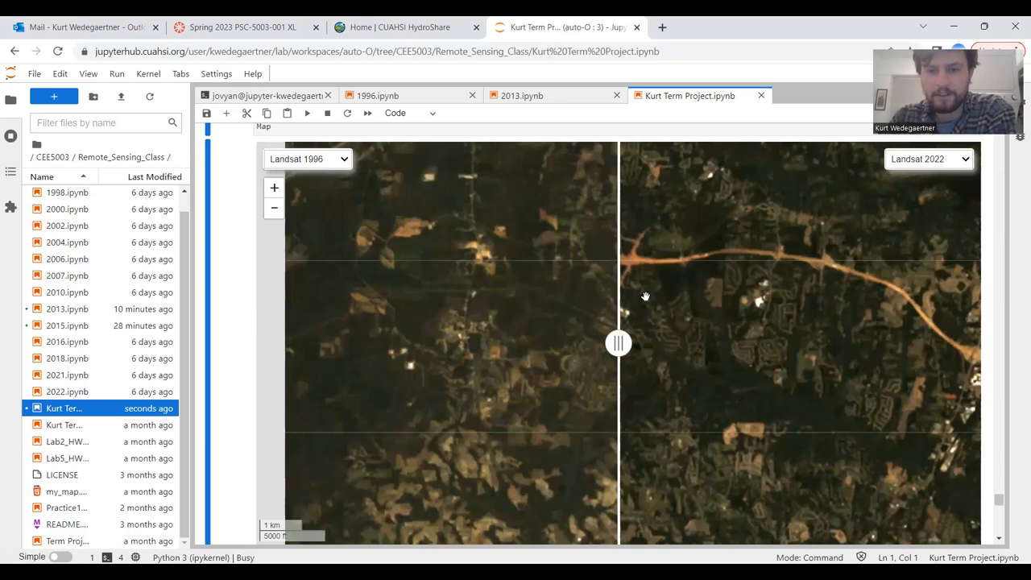
drag(644, 296, 707, 287)
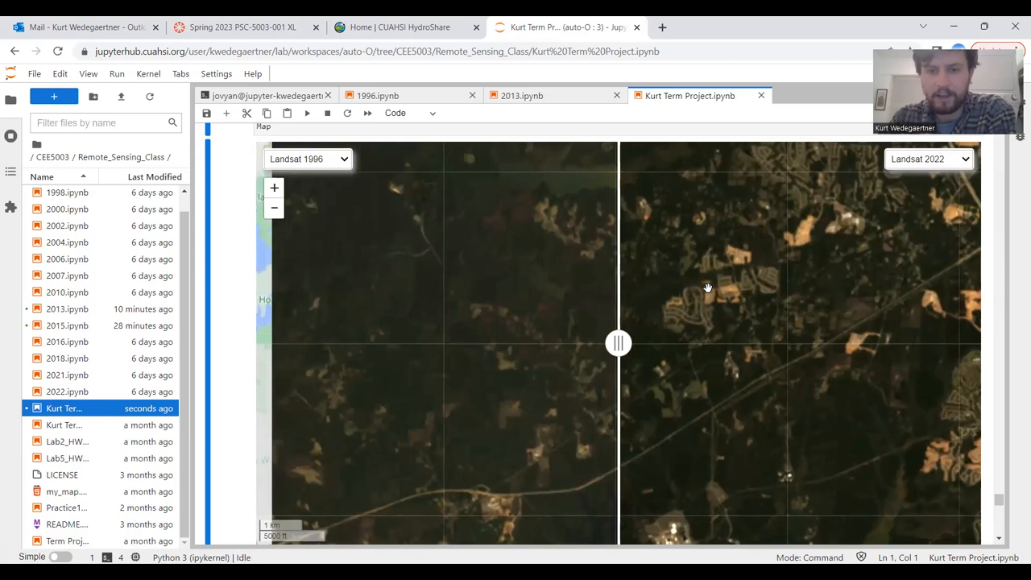